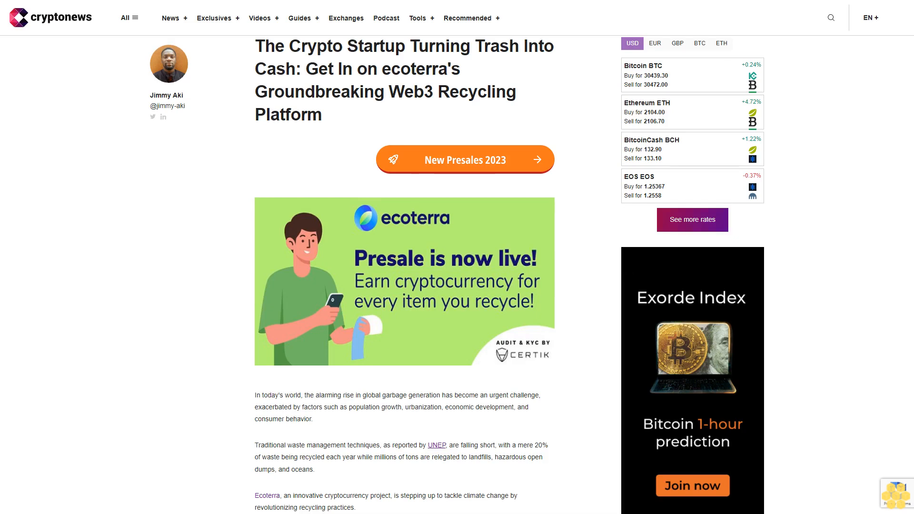
{"action": "scroll", "scroll_direction": "down", "scroll_amount": 3}
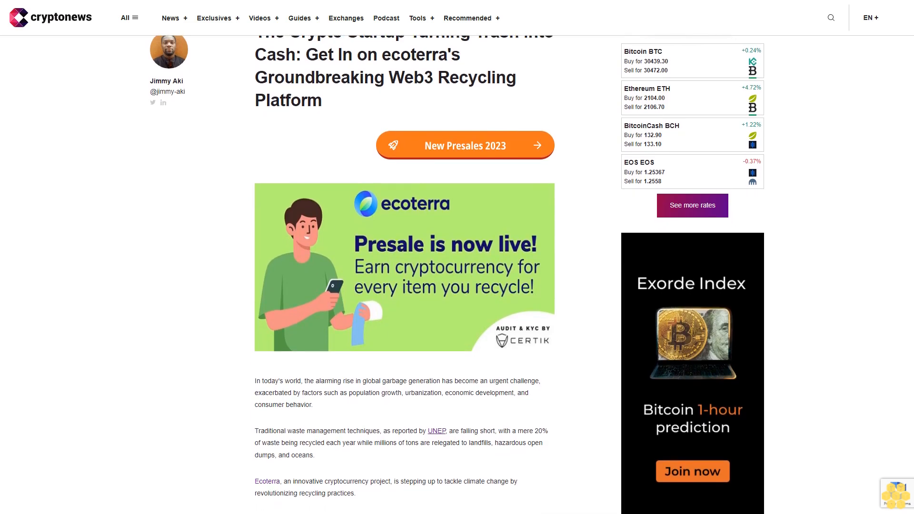
{"action": "scroll", "scroll_direction": "down", "scroll_amount": 3}
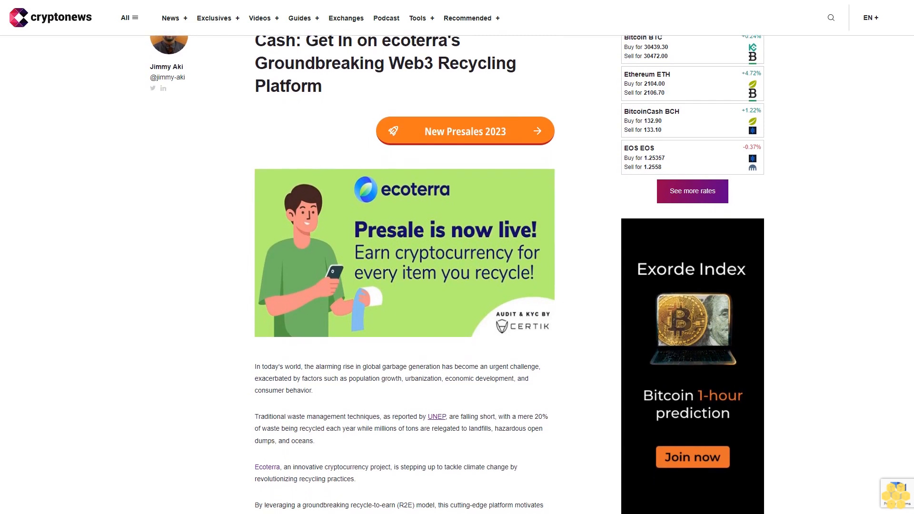
{"action": "scroll", "scroll_direction": "down", "scroll_amount": 3}
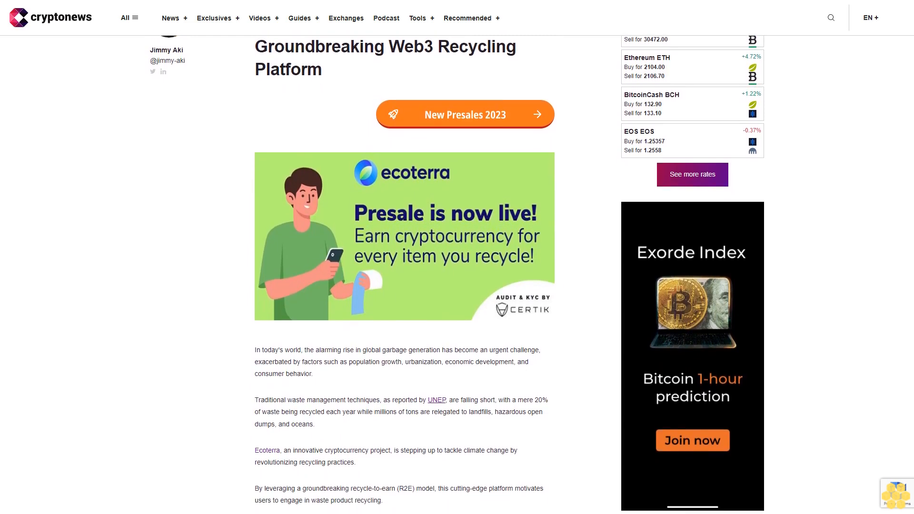
{"action": "scroll", "scroll_direction": "down", "scroll_amount": 3}
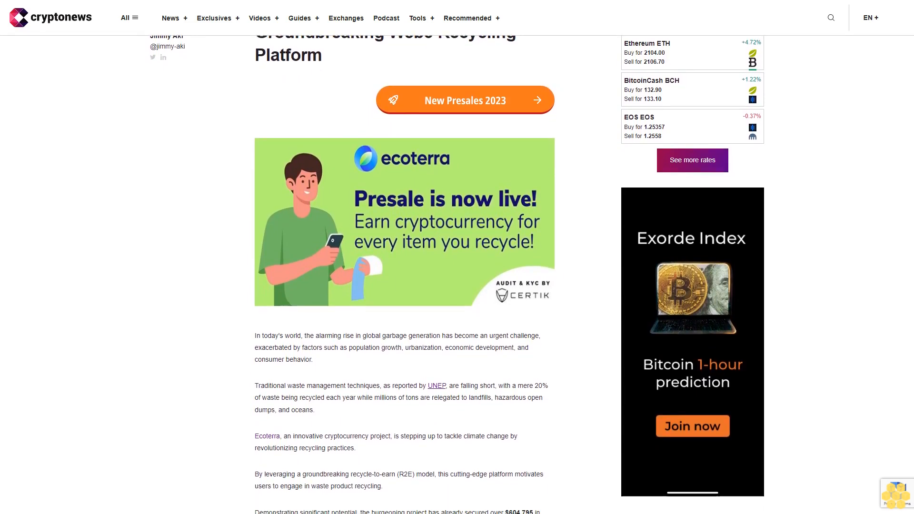
{"action": "scroll", "scroll_direction": "down", "scroll_amount": 3}
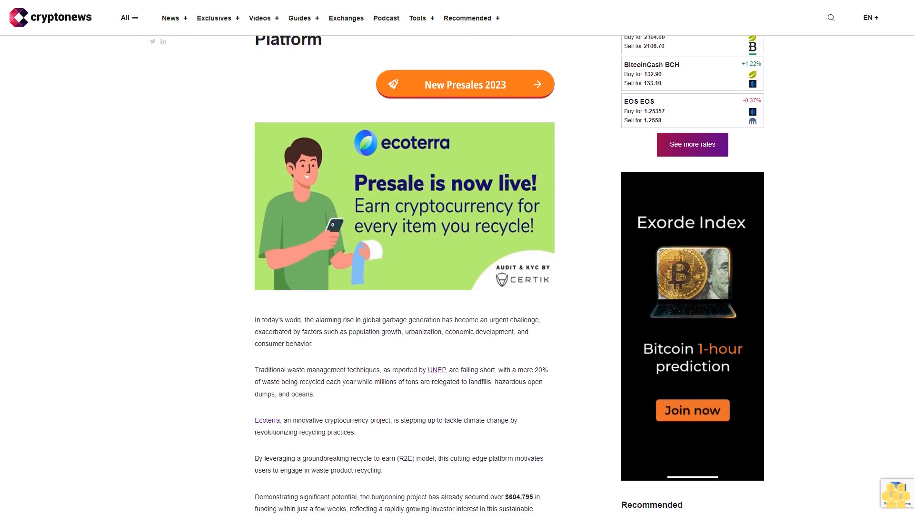
{"action": "scroll", "scroll_direction": "down", "scroll_amount": 3}
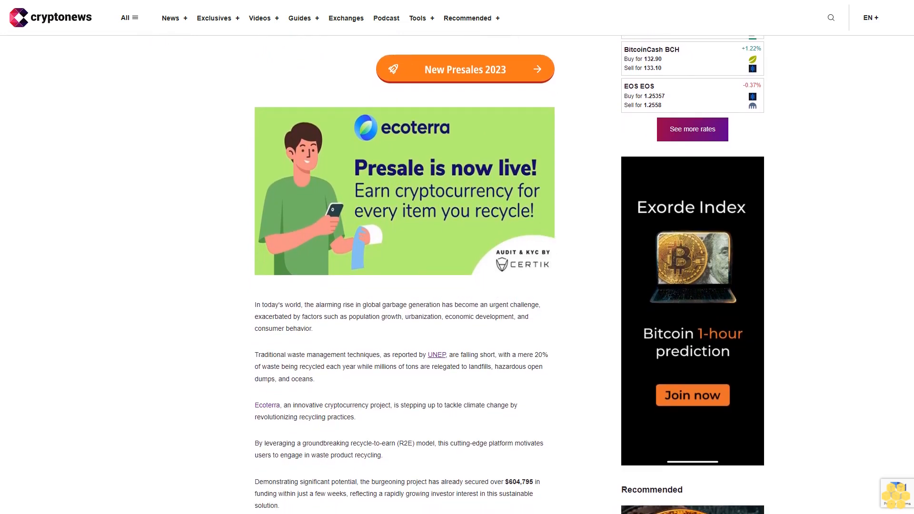
{"action": "scroll", "scroll_direction": "down", "scroll_amount": 3}
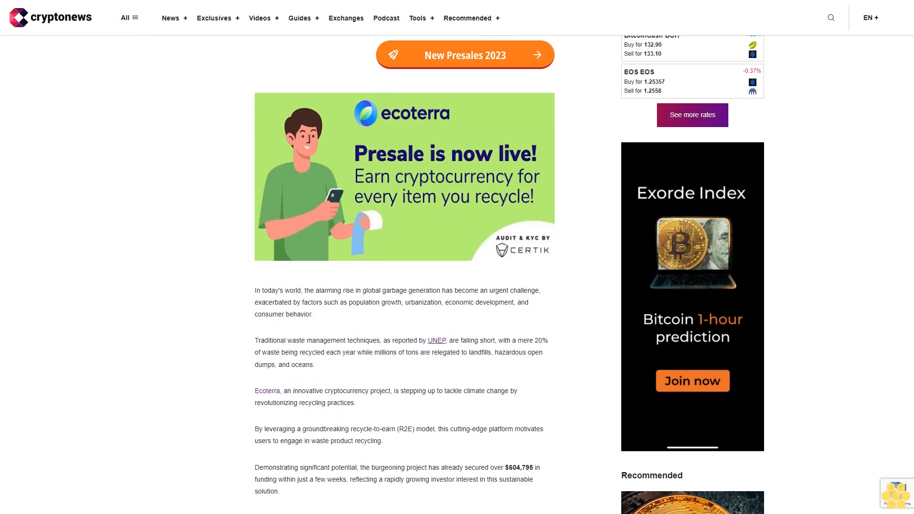
{"action": "scroll", "scroll_direction": "down", "scroll_amount": 3}
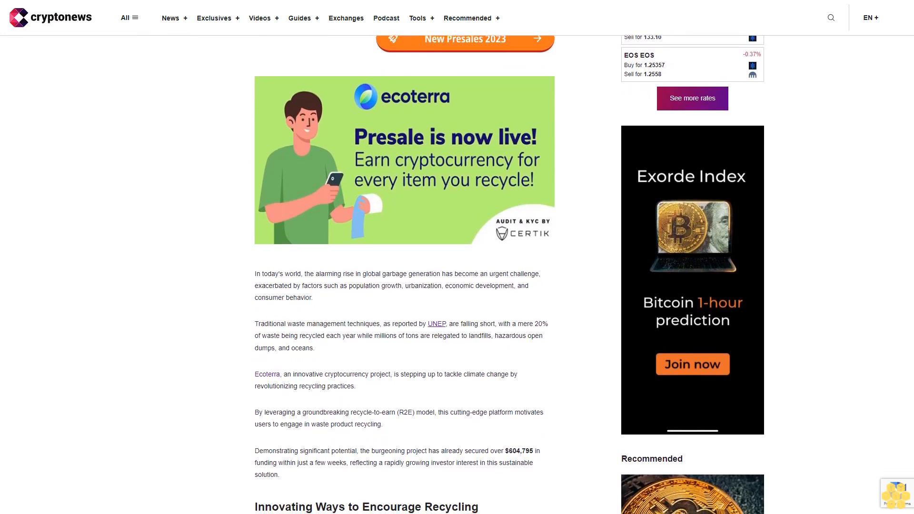
{"action": "scroll", "scroll_direction": "down", "scroll_amount": 3}
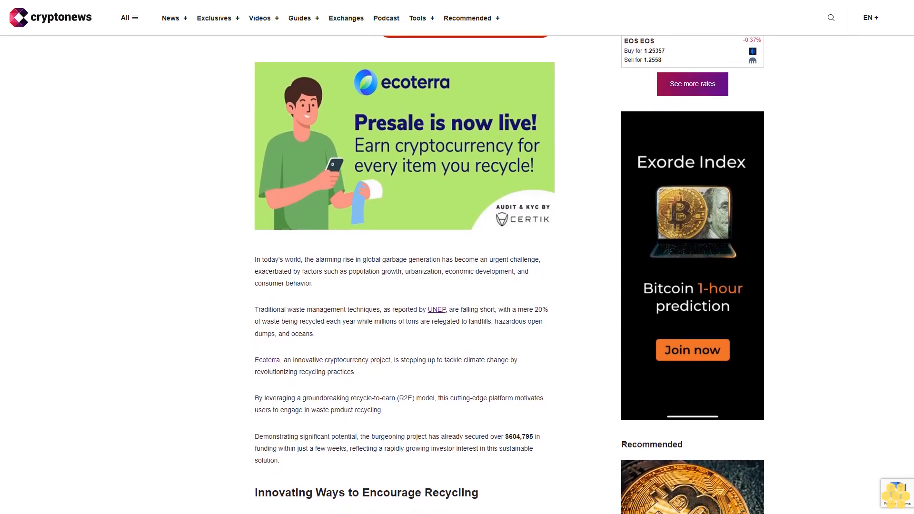
{"action": "scroll", "scroll_direction": "down", "scroll_amount": 3}
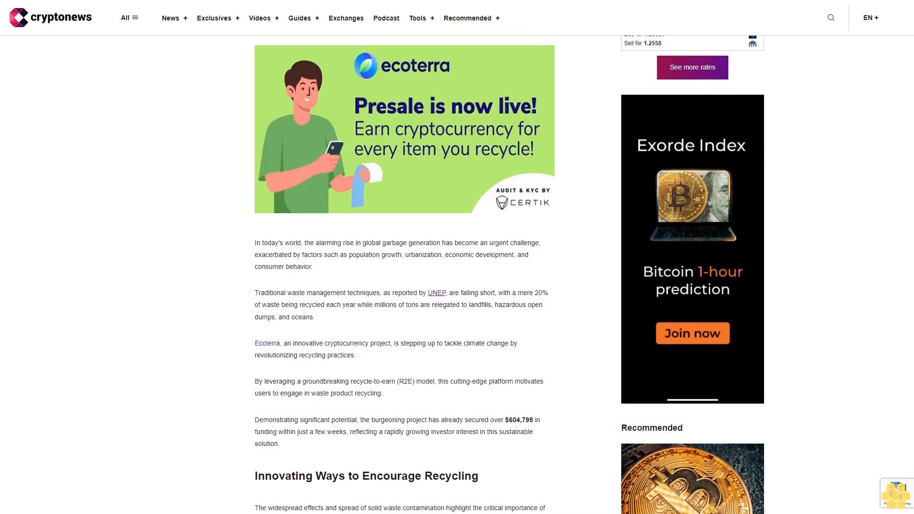
{"action": "scroll", "scroll_direction": "down", "scroll_amount": 3}
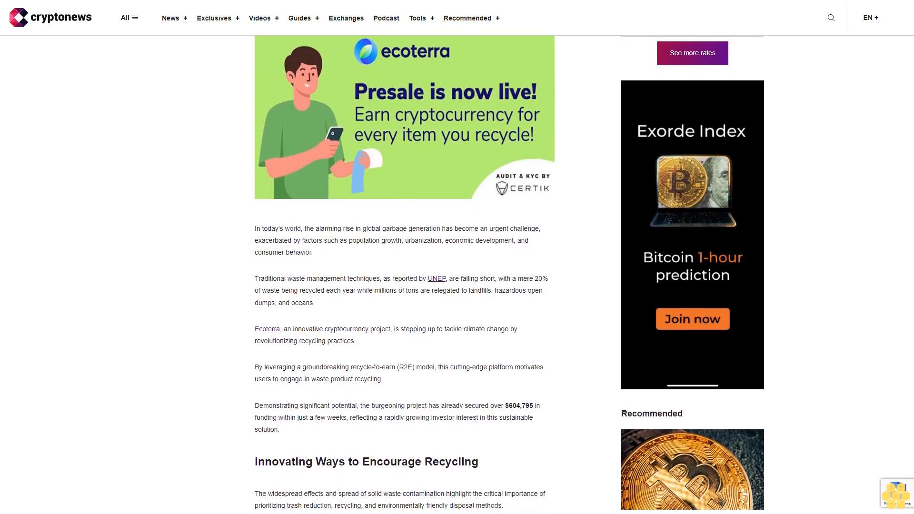
{"action": "scroll", "scroll_direction": "down", "scroll_amount": 3}
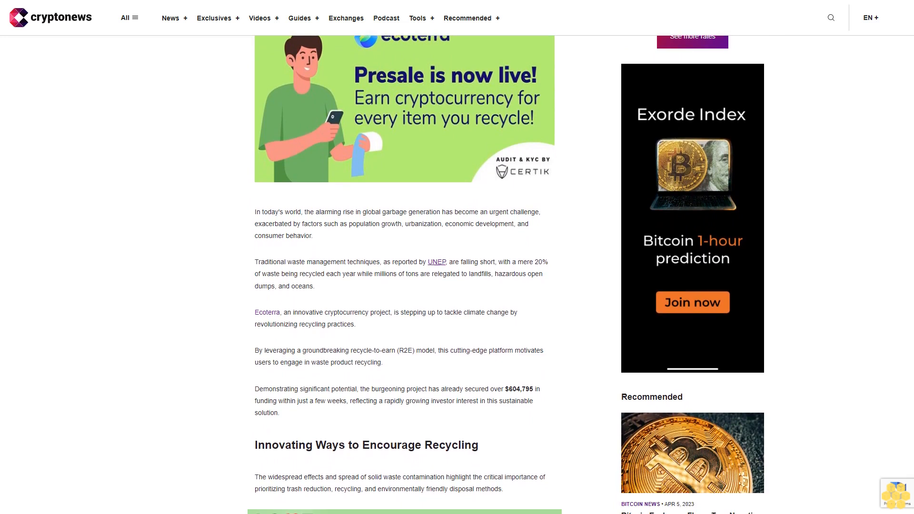
{"action": "scroll", "scroll_direction": "down", "scroll_amount": 3}
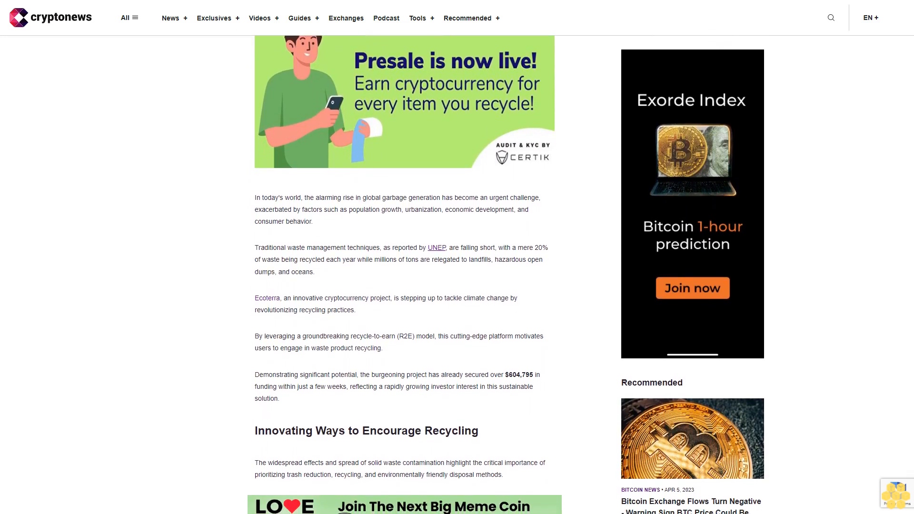
{"action": "scroll", "scroll_direction": "down", "scroll_amount": 3}
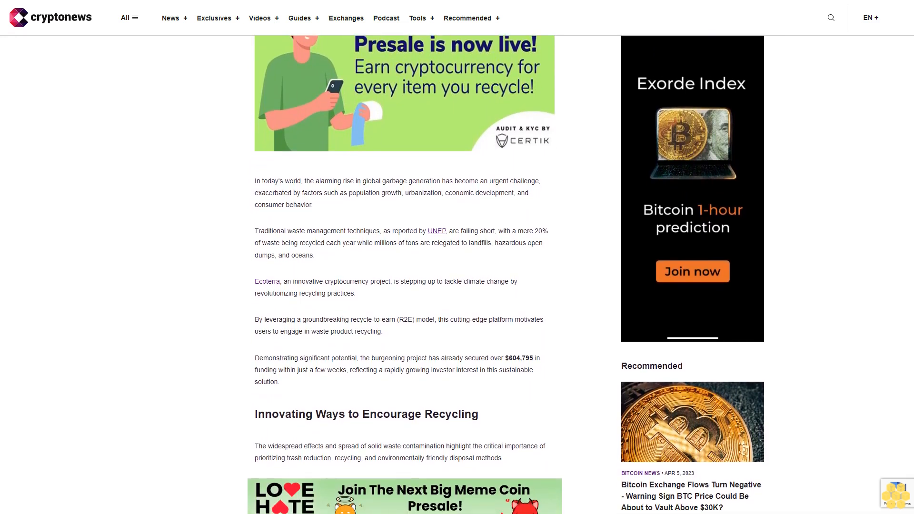
{"action": "scroll", "scroll_direction": "down", "scroll_amount": 3}
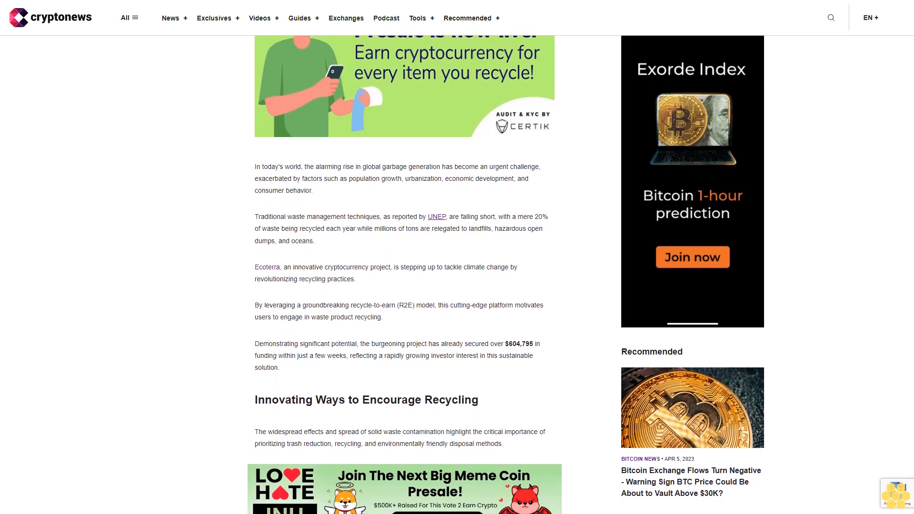
{"action": "scroll", "scroll_direction": "down", "scroll_amount": 3}
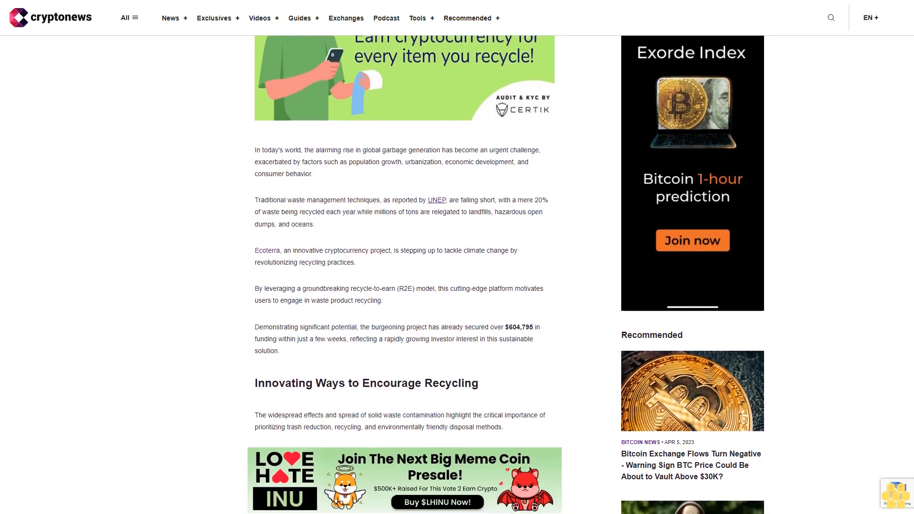
{"action": "scroll", "scroll_direction": "down", "scroll_amount": 3}
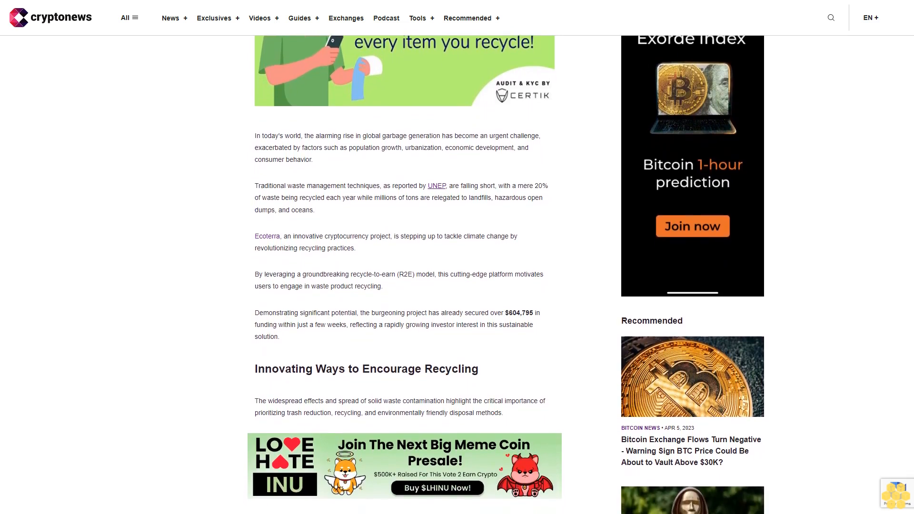
{"action": "scroll", "scroll_direction": "down", "scroll_amount": 3}
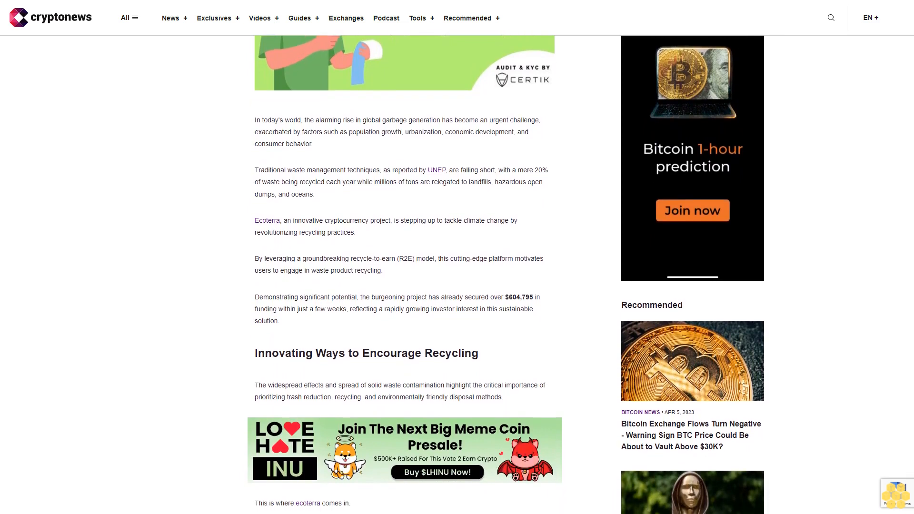
{"action": "scroll", "scroll_direction": "down", "scroll_amount": 3}
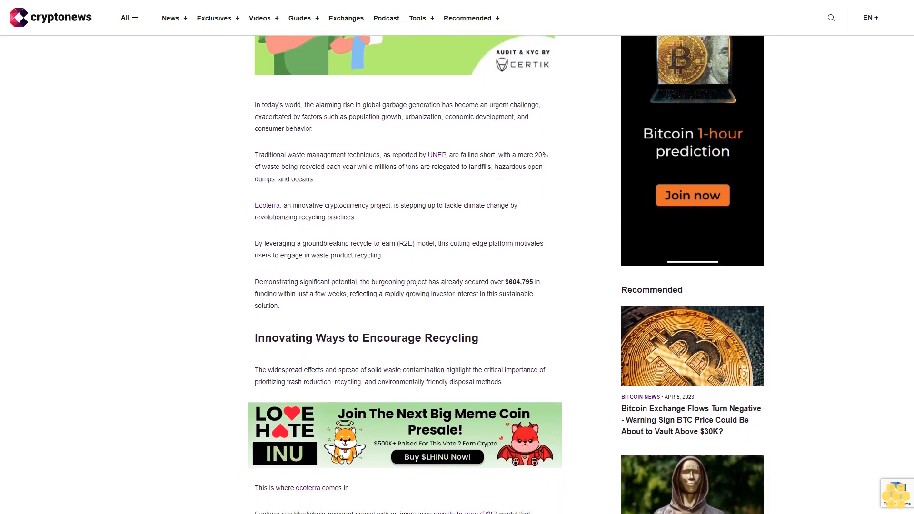
{"action": "scroll", "scroll_direction": "down", "scroll_amount": 3}
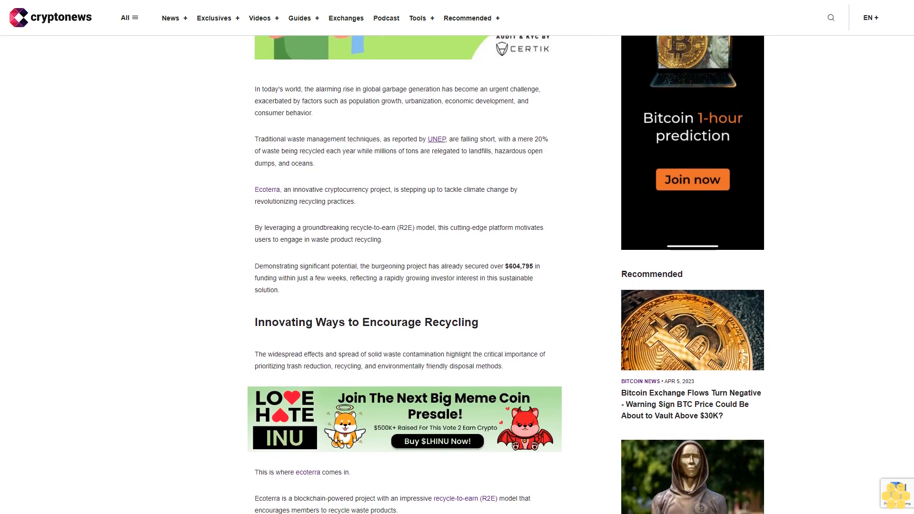
{"action": "scroll", "scroll_direction": "down", "scroll_amount": 3}
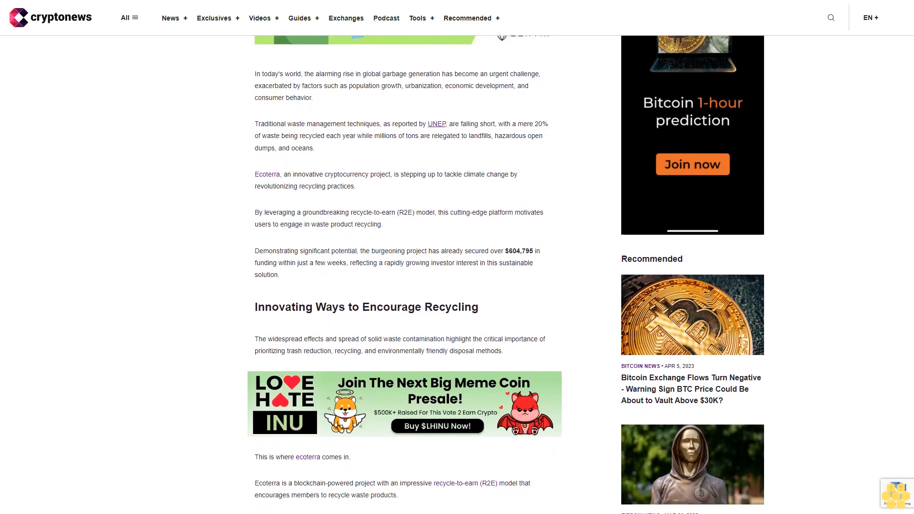
{"action": "scroll", "scroll_direction": "down", "scroll_amount": 3}
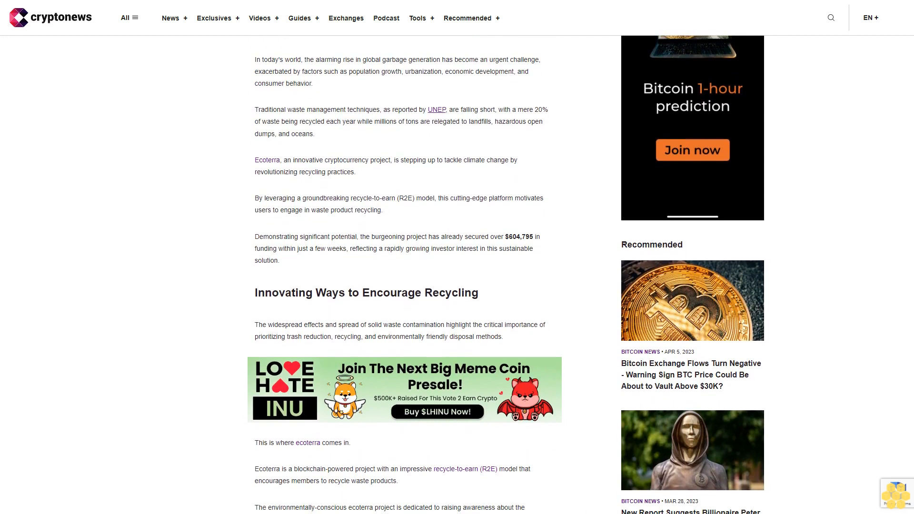
{"action": "scroll", "scroll_direction": "down", "scroll_amount": 3}
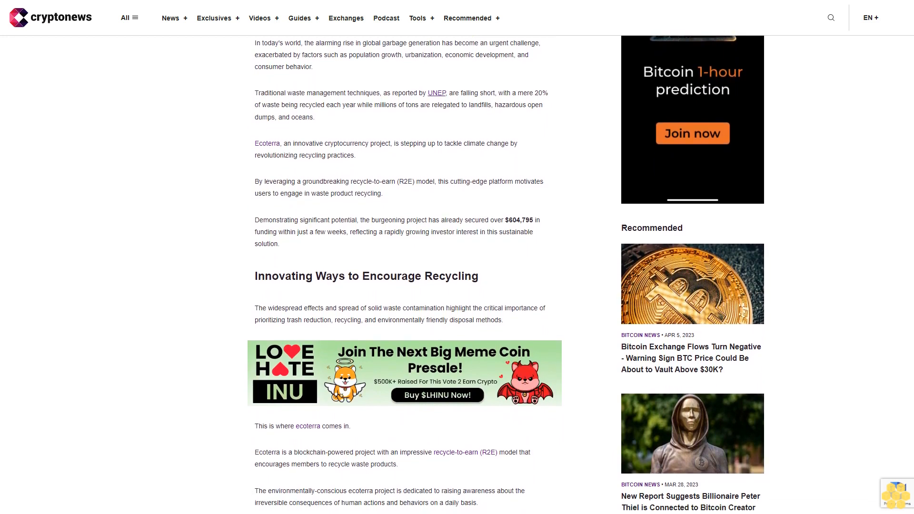
{"action": "scroll", "scroll_direction": "down", "scroll_amount": 3}
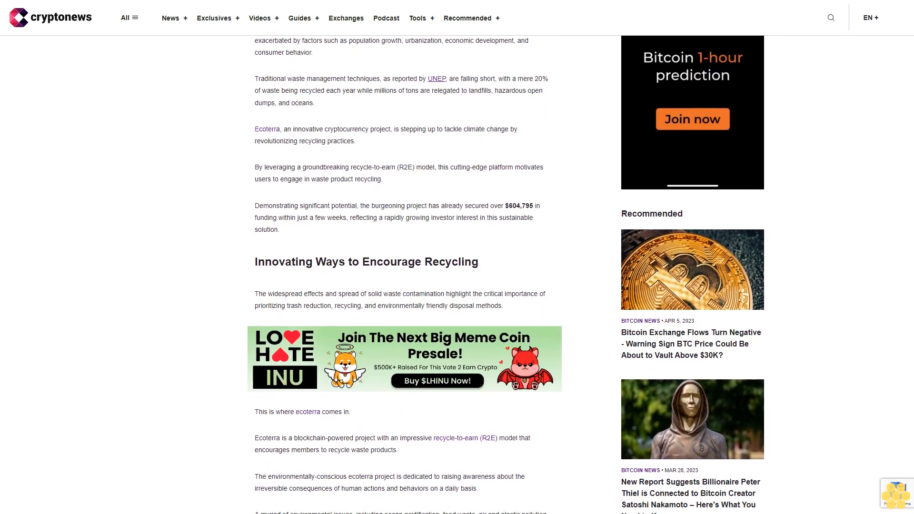
{"action": "scroll", "scroll_direction": "down", "scroll_amount": 3}
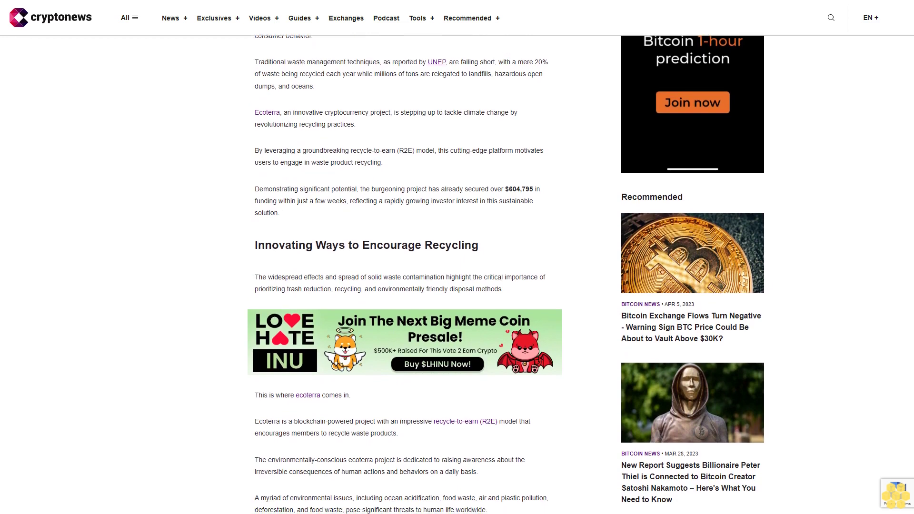
{"action": "scroll", "scroll_direction": "down", "scroll_amount": 3}
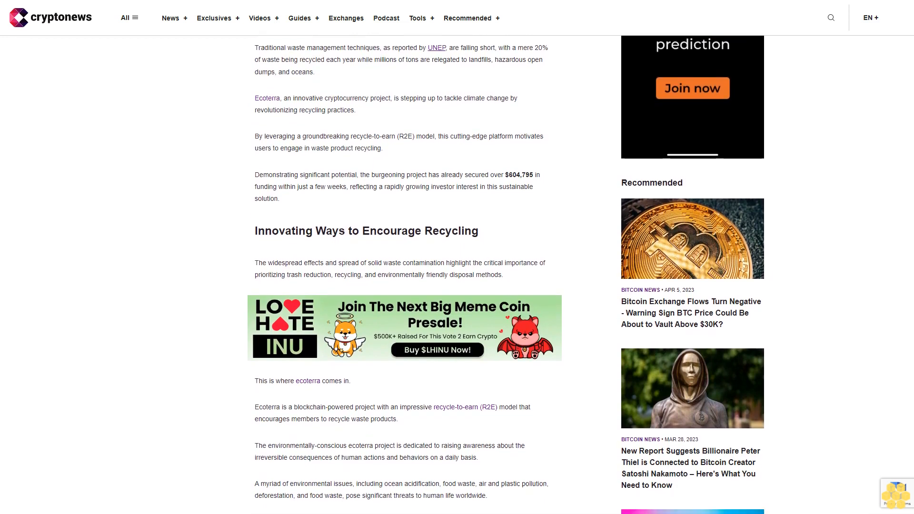
{"action": "scroll", "scroll_direction": "down", "scroll_amount": 3}
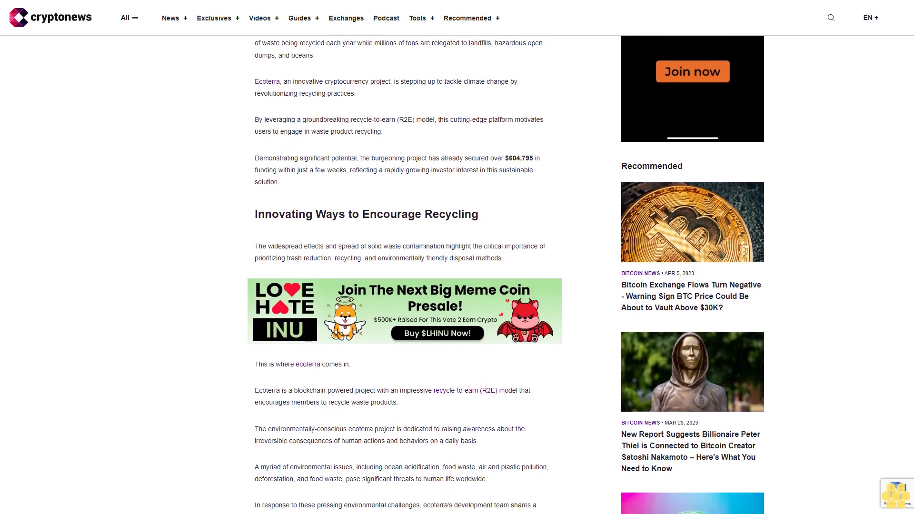
{"action": "scroll", "scroll_direction": "down", "scroll_amount": 3}
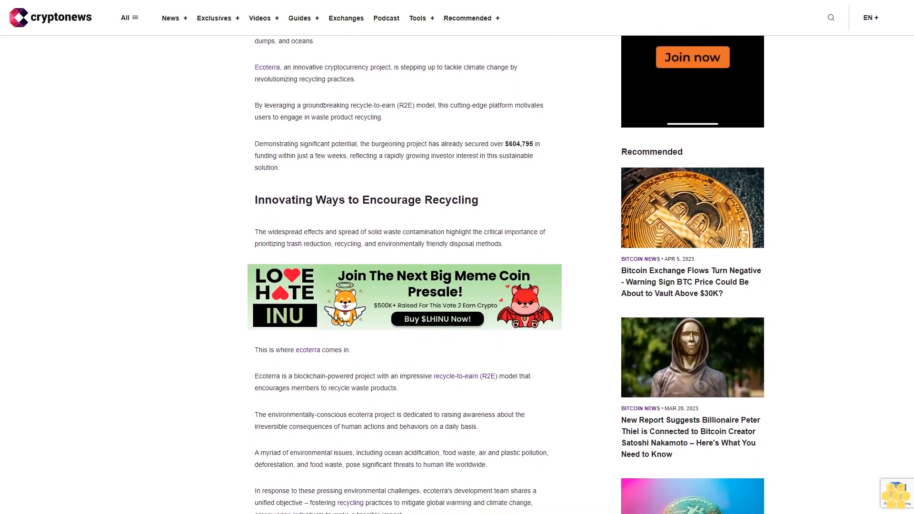
{"action": "scroll", "scroll_direction": "down", "scroll_amount": 3}
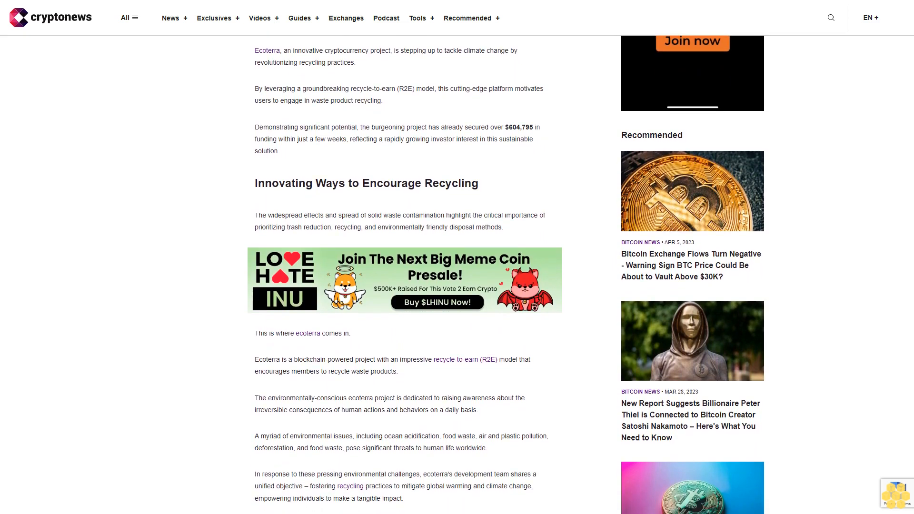
{"action": "scroll", "scroll_direction": "down", "scroll_amount": 3}
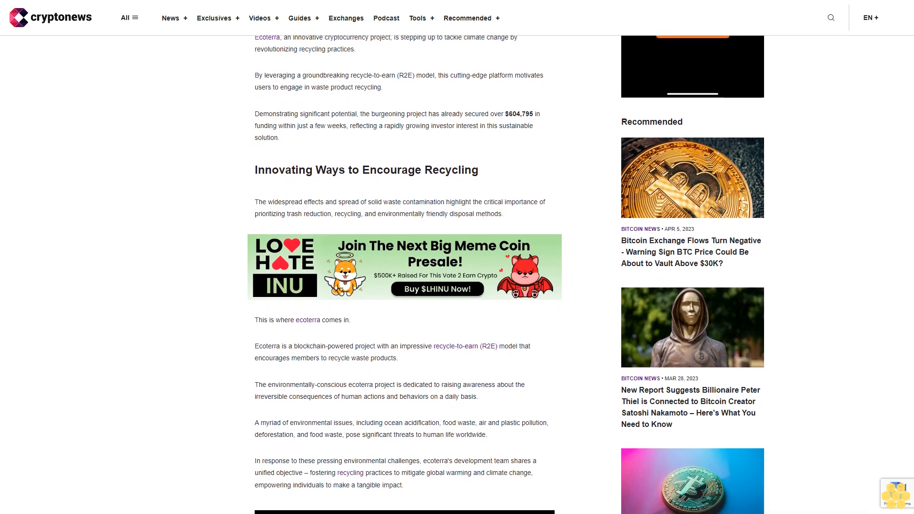
{"action": "scroll", "scroll_direction": "down", "scroll_amount": 3}
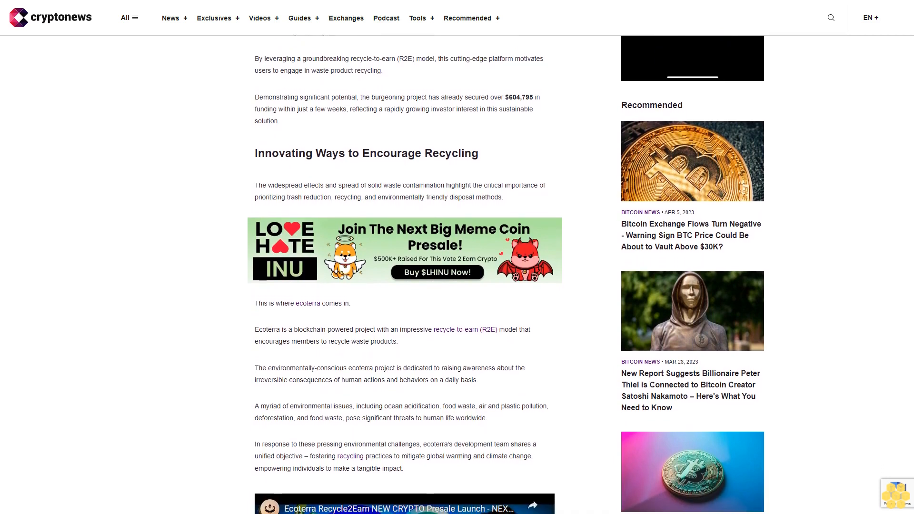
{"action": "scroll", "scroll_direction": "down", "scroll_amount": 3}
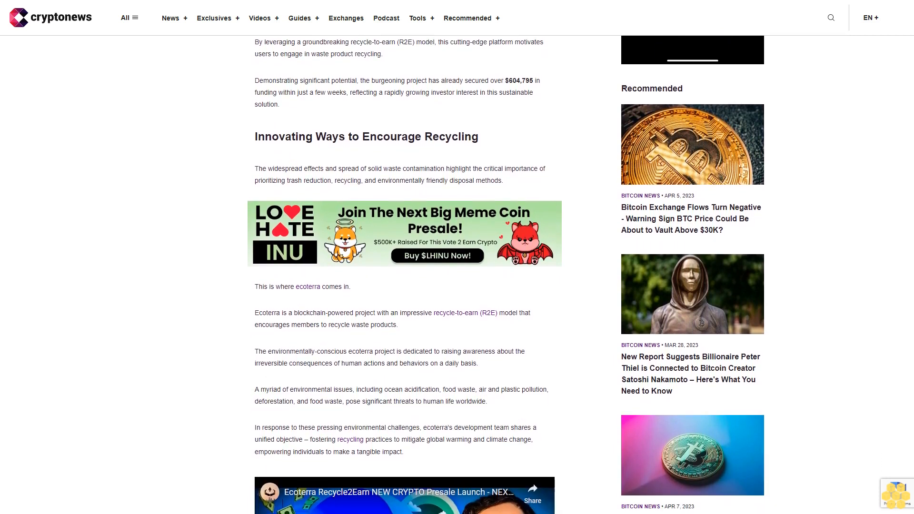
{"action": "scroll", "scroll_direction": "down", "scroll_amount": 3}
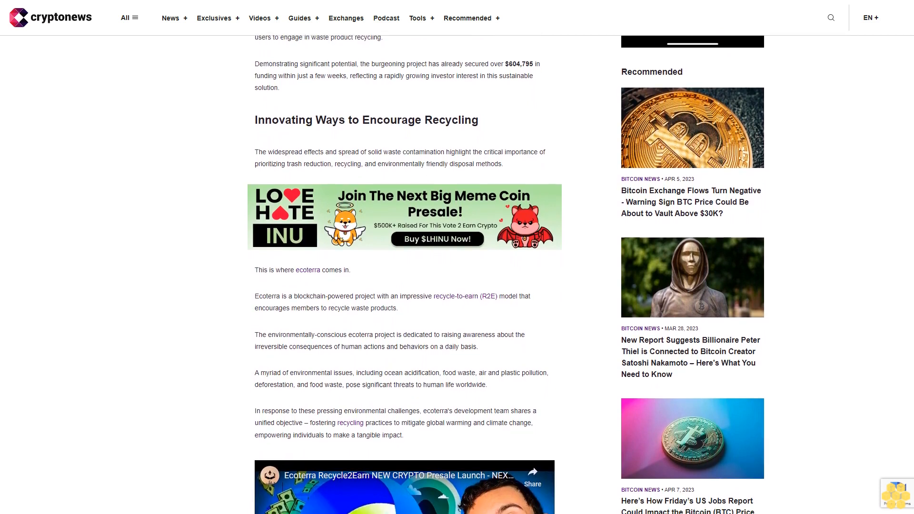
{"action": "scroll", "scroll_direction": "down", "scroll_amount": 3}
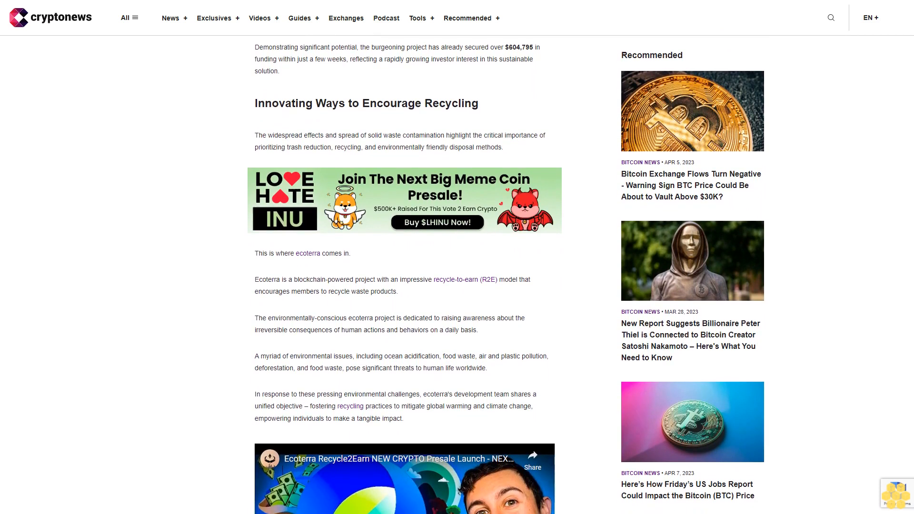
{"action": "scroll", "scroll_direction": "down", "scroll_amount": 3}
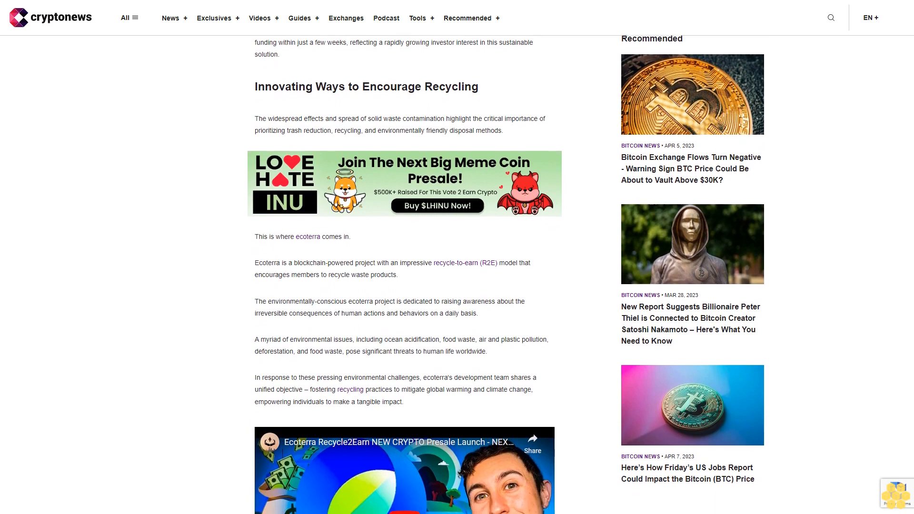
{"action": "scroll", "scroll_direction": "down", "scroll_amount": 3}
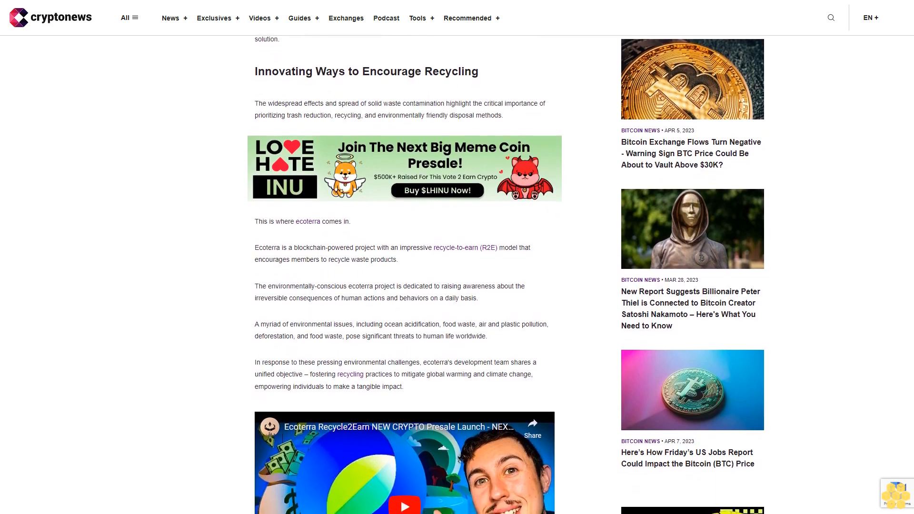
{"action": "scroll", "scroll_direction": "down", "scroll_amount": 3}
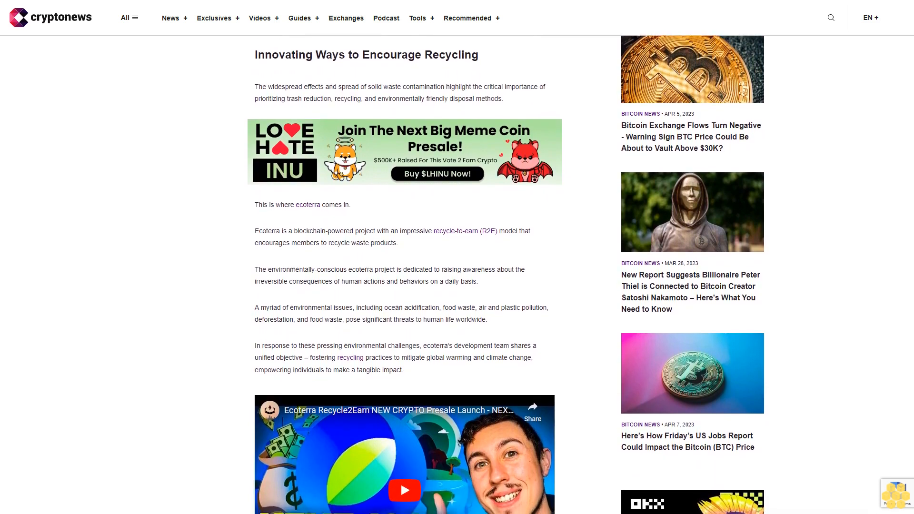
{"action": "scroll", "scroll_direction": "down", "scroll_amount": 3}
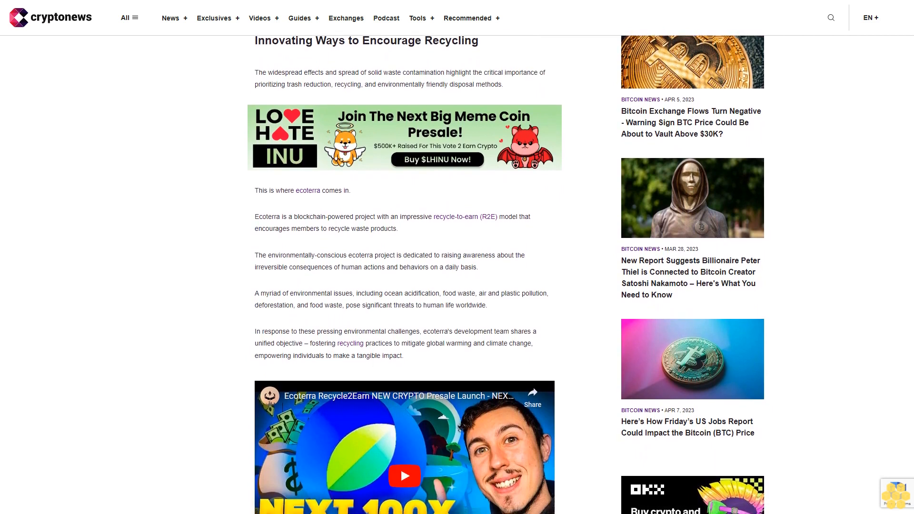
{"action": "scroll", "scroll_direction": "down", "scroll_amount": 3}
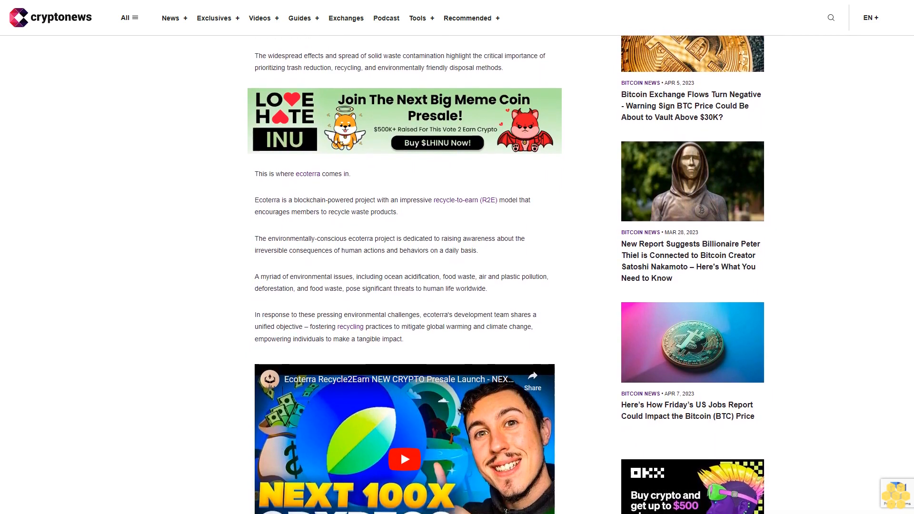
{"action": "scroll", "scroll_direction": "down", "scroll_amount": 3}
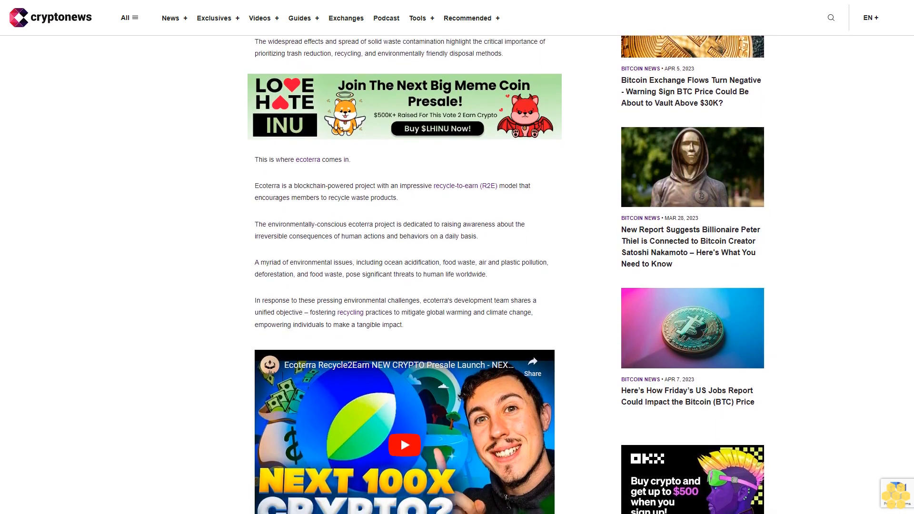
{"action": "scroll", "scroll_direction": "down", "scroll_amount": 3}
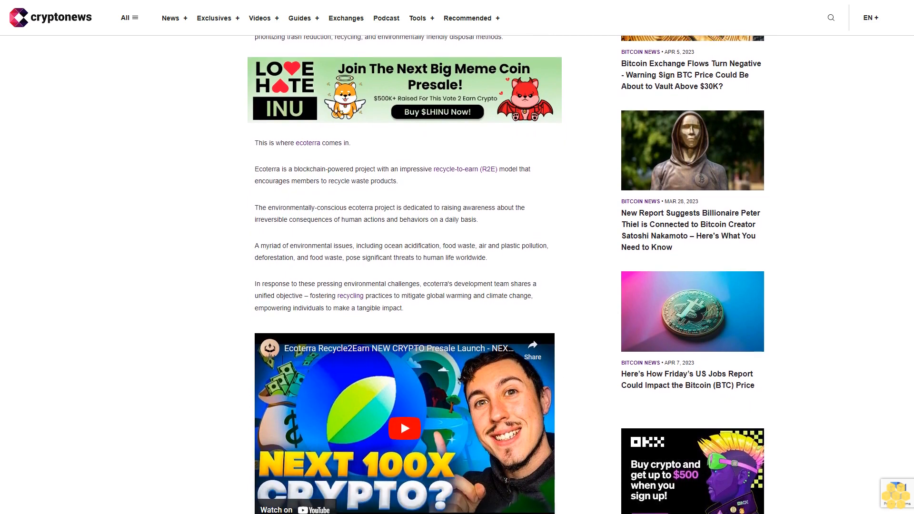
{"action": "scroll", "scroll_direction": "down", "scroll_amount": 3}
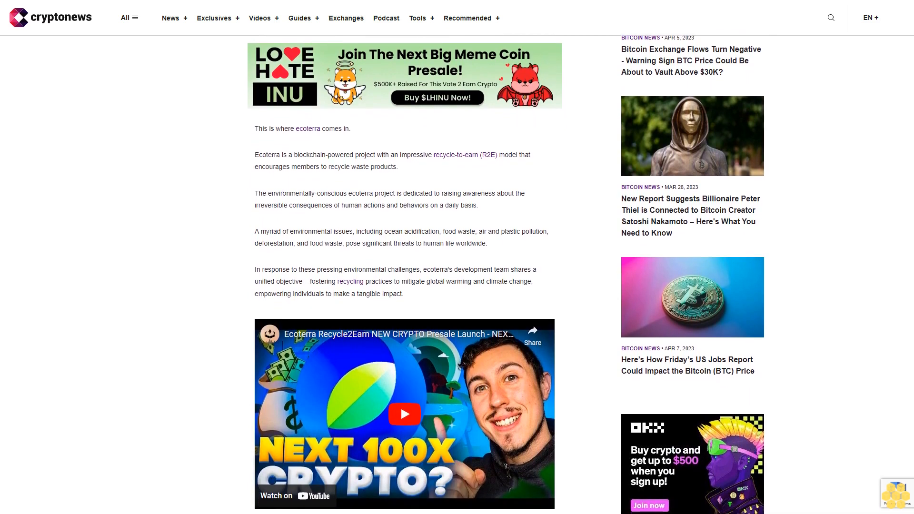
{"action": "scroll", "scroll_direction": "down", "scroll_amount": 3}
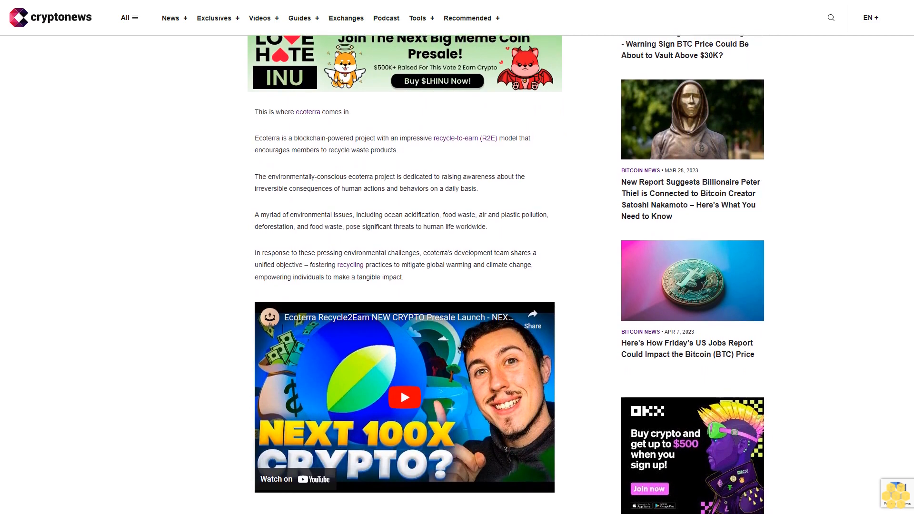
{"action": "scroll", "scroll_direction": "down", "scroll_amount": 3}
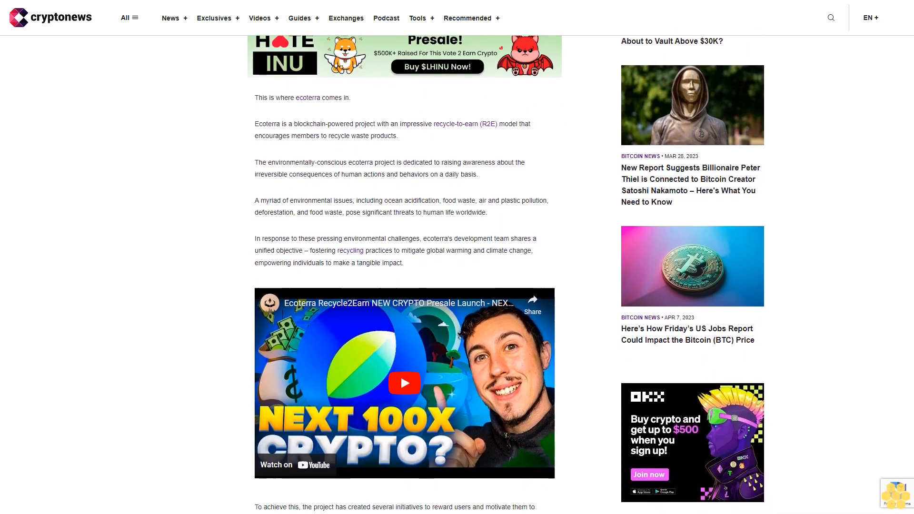
{"action": "scroll", "scroll_direction": "down", "scroll_amount": 3}
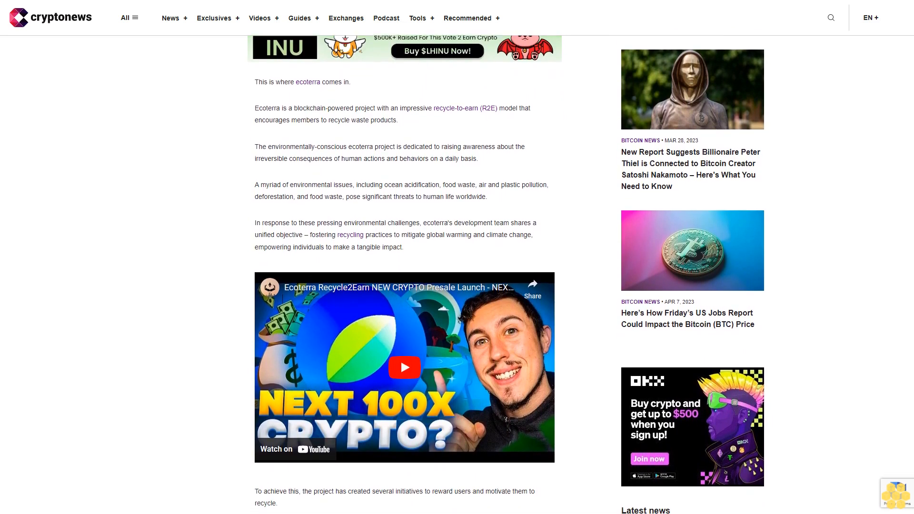
{"action": "scroll", "scroll_direction": "down", "scroll_amount": 3}
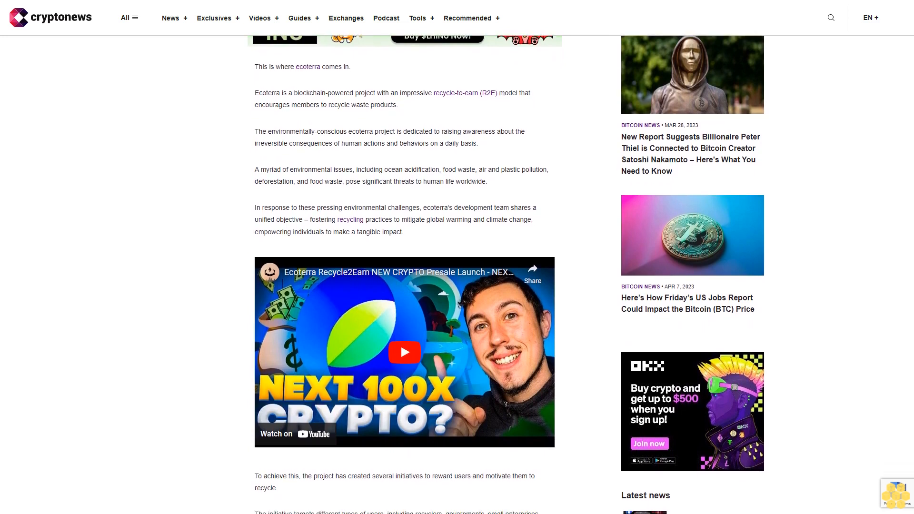
{"action": "scroll", "scroll_direction": "down", "scroll_amount": 3}
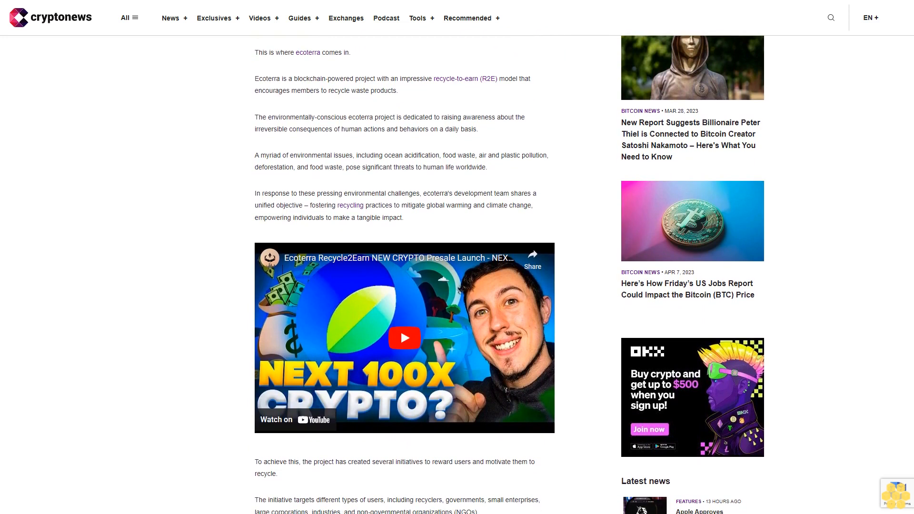
{"action": "scroll", "scroll_direction": "down", "scroll_amount": 3}
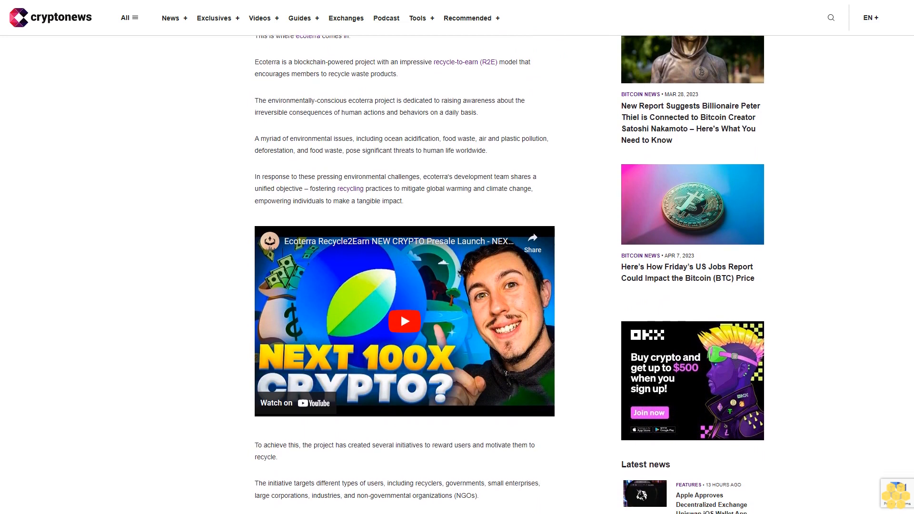
{"action": "scroll", "scroll_direction": "down", "scroll_amount": 3}
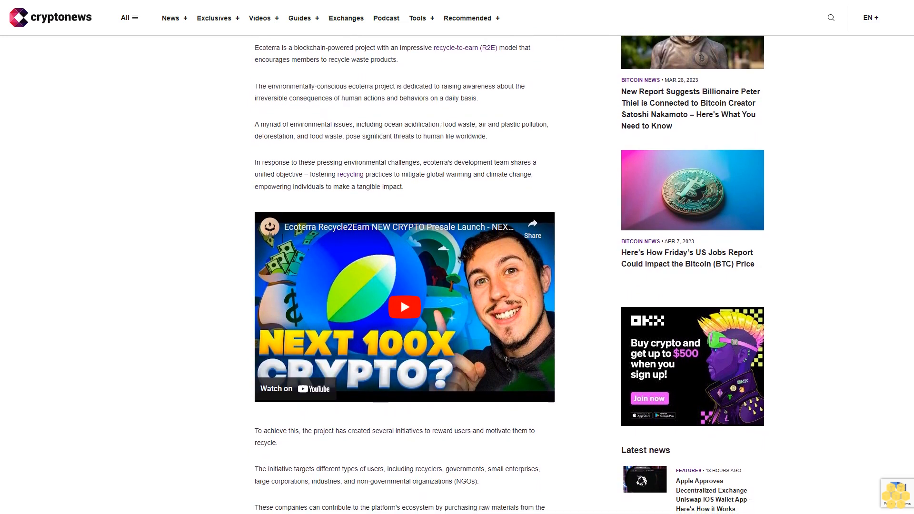
{"action": "scroll", "scroll_direction": "down", "scroll_amount": 3}
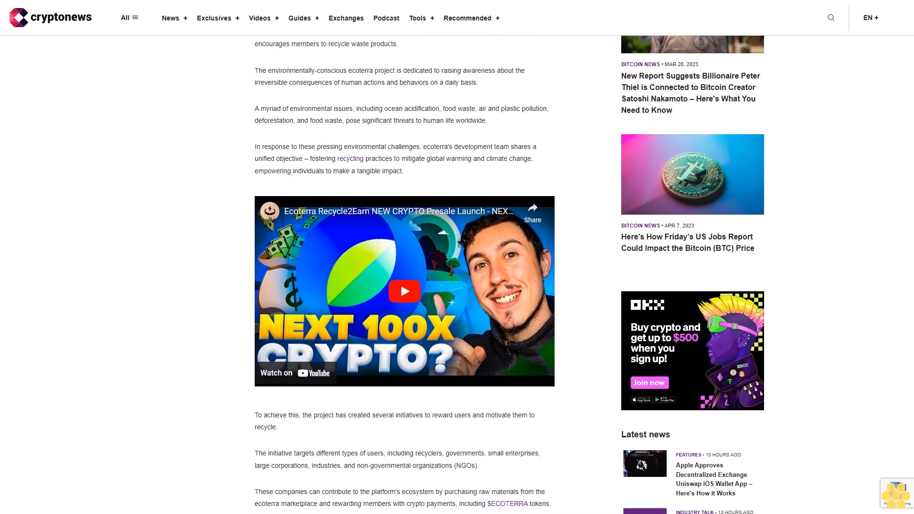
{"action": "scroll", "scroll_direction": "down", "scroll_amount": 3}
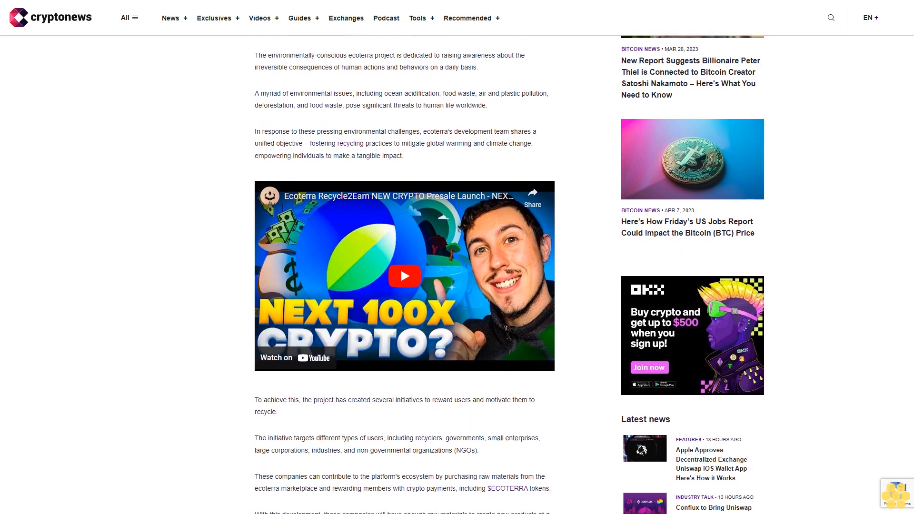
{"action": "scroll", "scroll_direction": "down", "scroll_amount": 3}
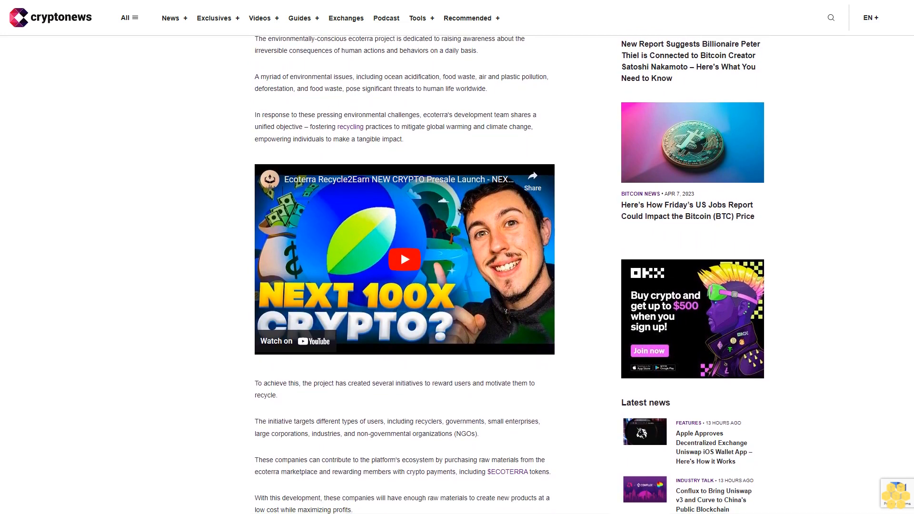
{"action": "scroll", "scroll_direction": "down", "scroll_amount": 3}
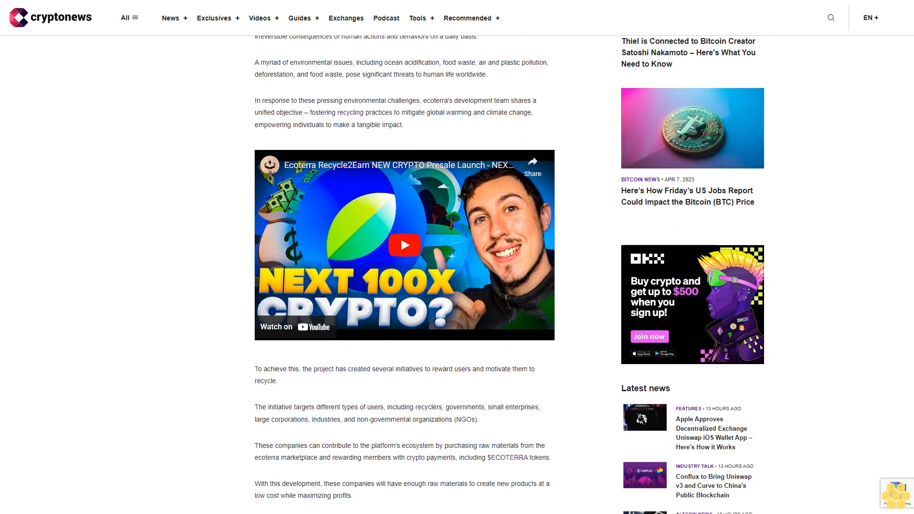
{"action": "scroll", "scroll_direction": "down", "scroll_amount": 3}
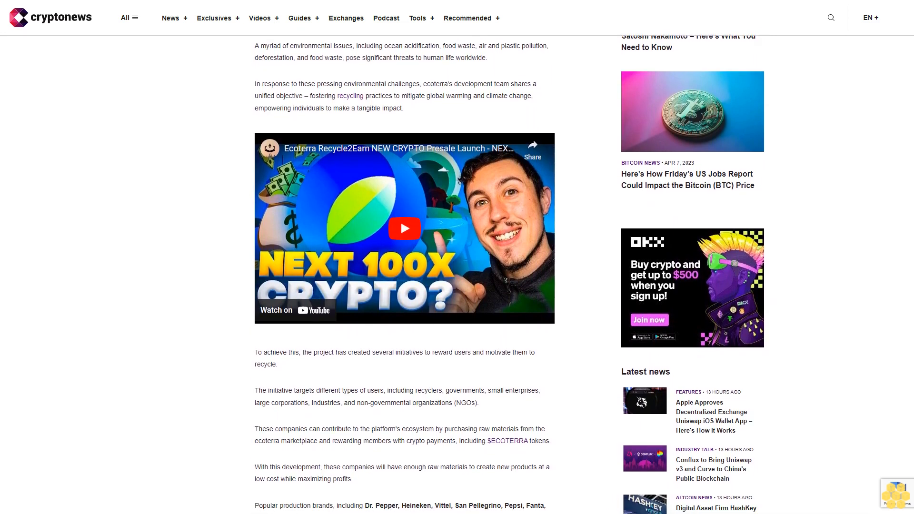
{"action": "scroll", "scroll_direction": "down", "scroll_amount": 3}
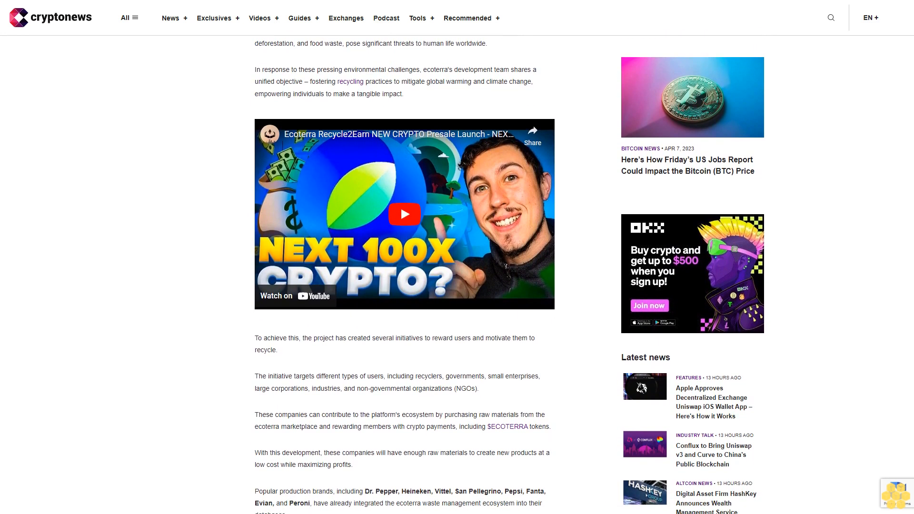
{"action": "scroll", "scroll_direction": "down", "scroll_amount": 3}
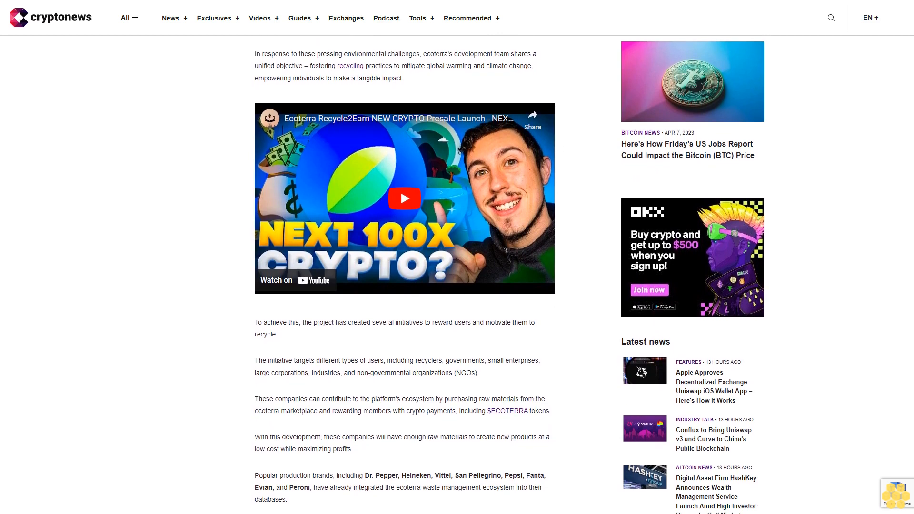
{"action": "scroll", "scroll_direction": "down", "scroll_amount": 3}
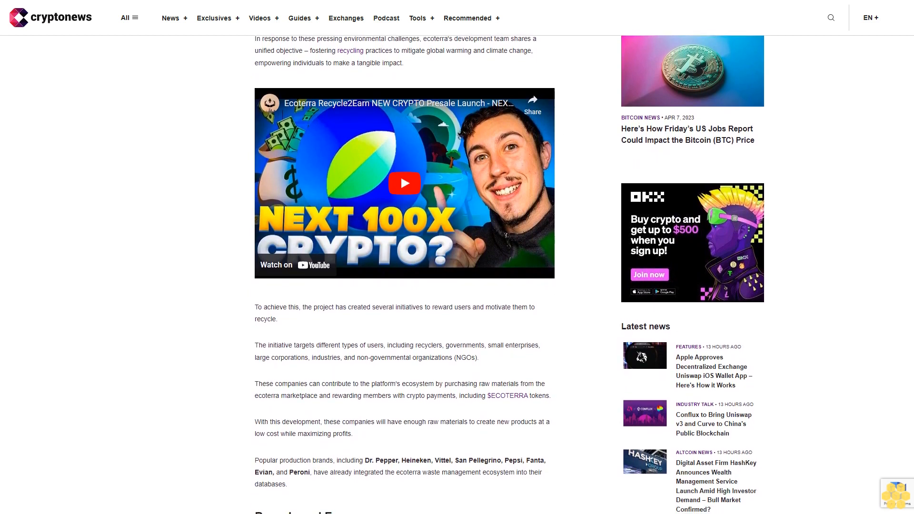
{"action": "scroll", "scroll_direction": "down", "scroll_amount": 3}
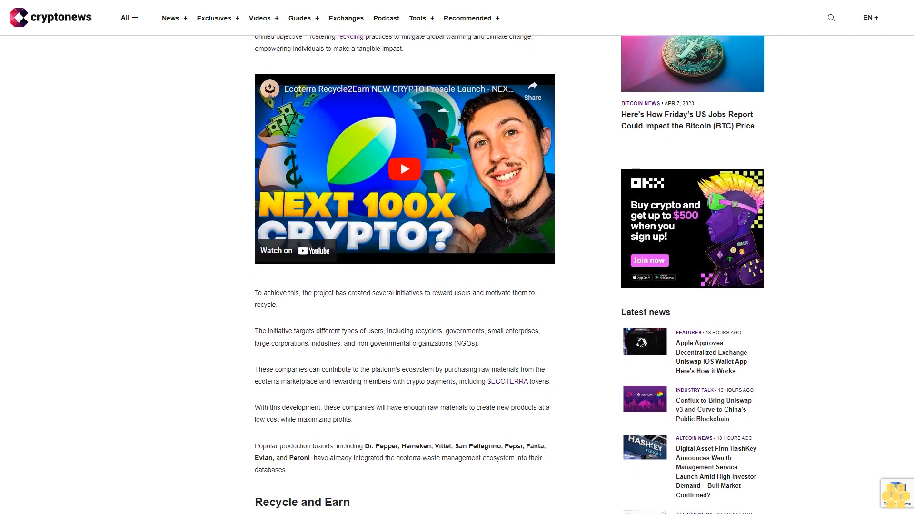
{"action": "scroll", "scroll_direction": "down", "scroll_amount": 3}
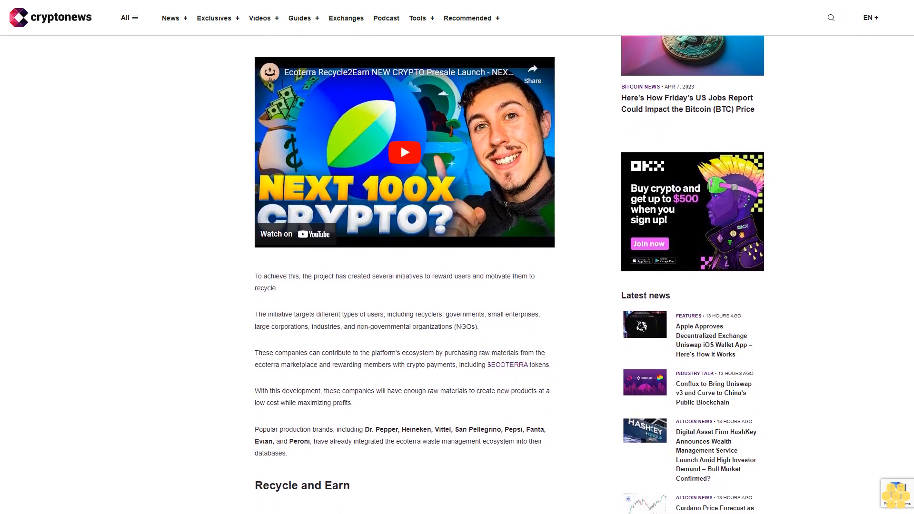
{"action": "scroll", "scroll_direction": "down", "scroll_amount": 3}
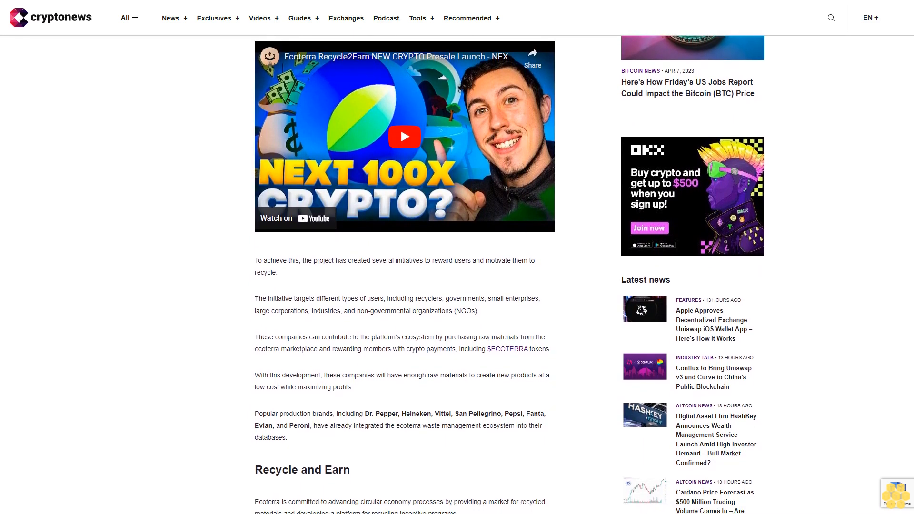
{"action": "scroll", "scroll_direction": "down", "scroll_amount": 3}
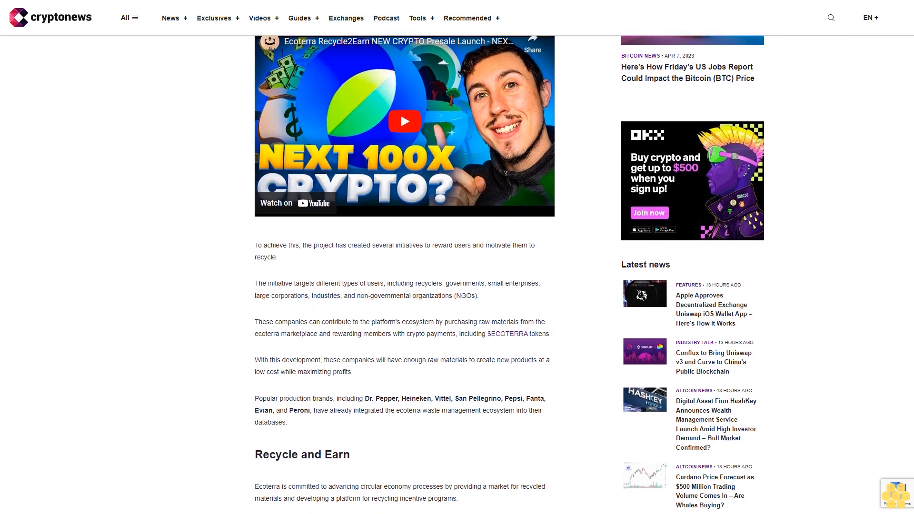
{"action": "scroll", "scroll_direction": "down", "scroll_amount": 3}
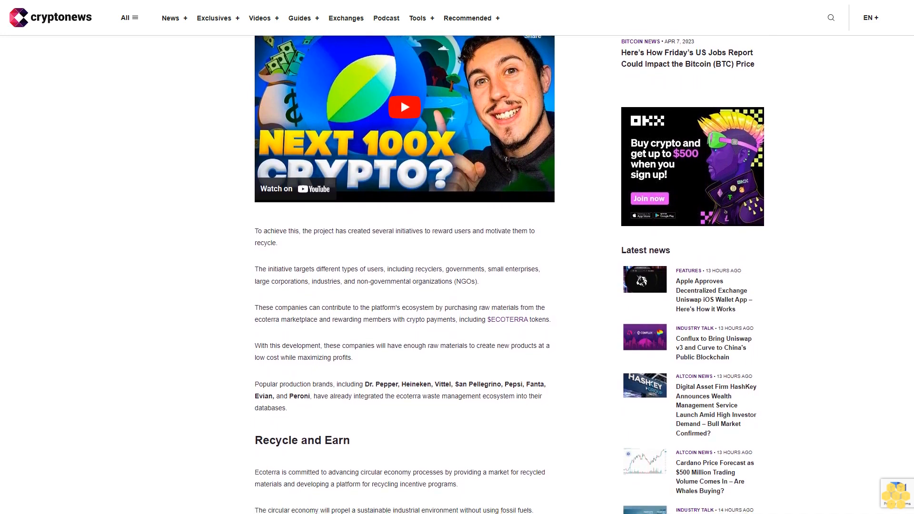
{"action": "scroll", "scroll_direction": "down", "scroll_amount": 3}
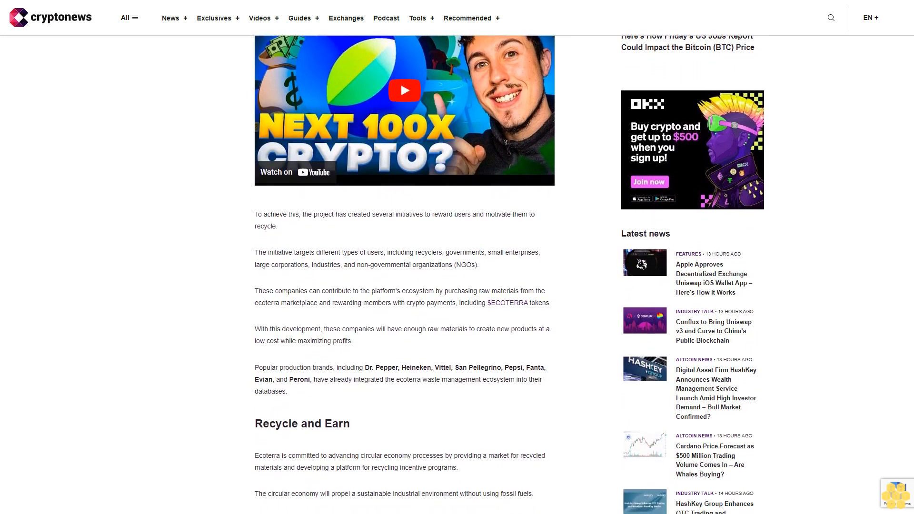
{"action": "scroll", "scroll_direction": "down", "scroll_amount": 3}
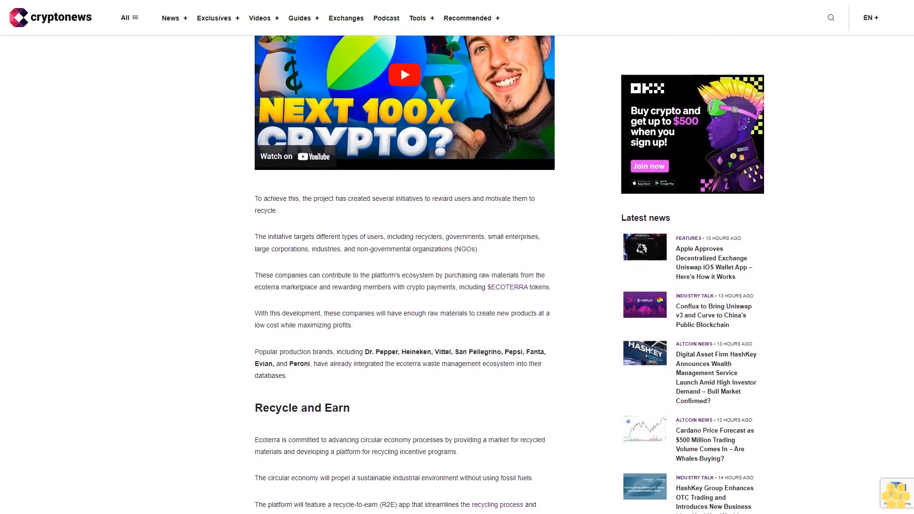
{"action": "scroll", "scroll_direction": "down", "scroll_amount": 3}
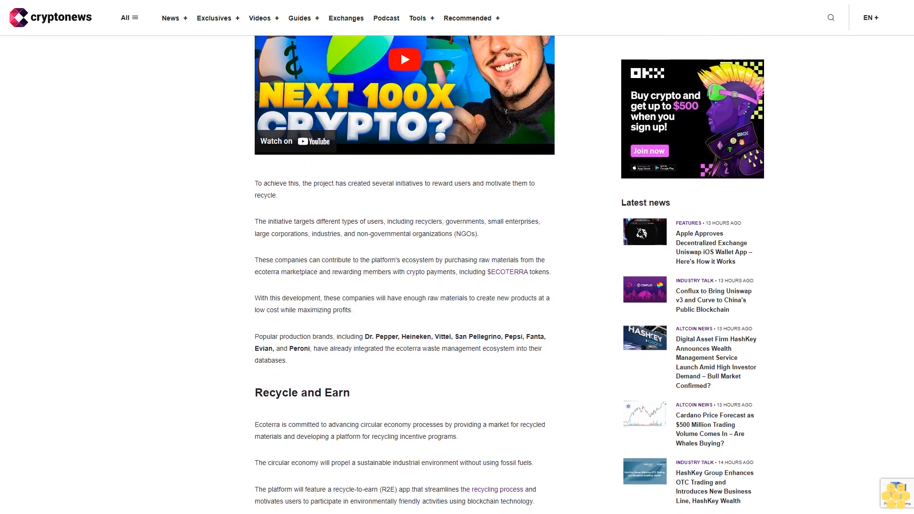
{"action": "scroll", "scroll_direction": "down", "scroll_amount": 3}
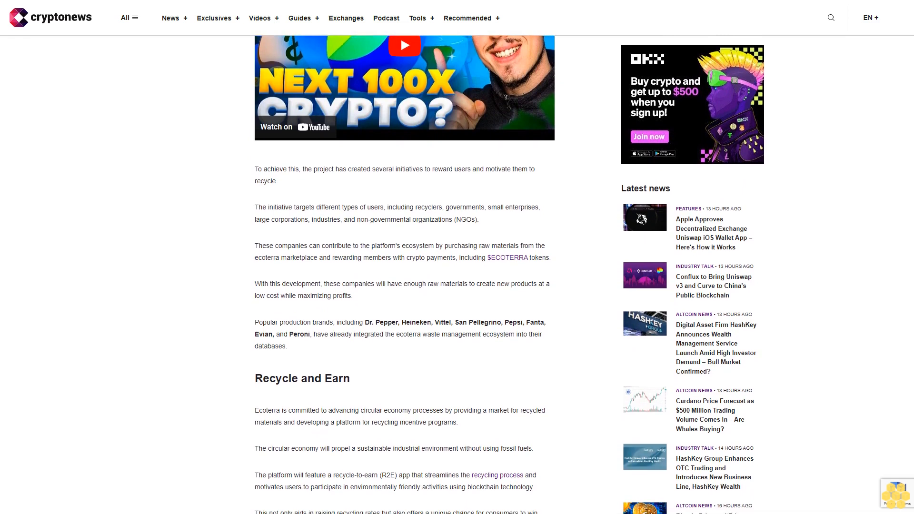
{"action": "scroll", "scroll_direction": "down", "scroll_amount": 3}
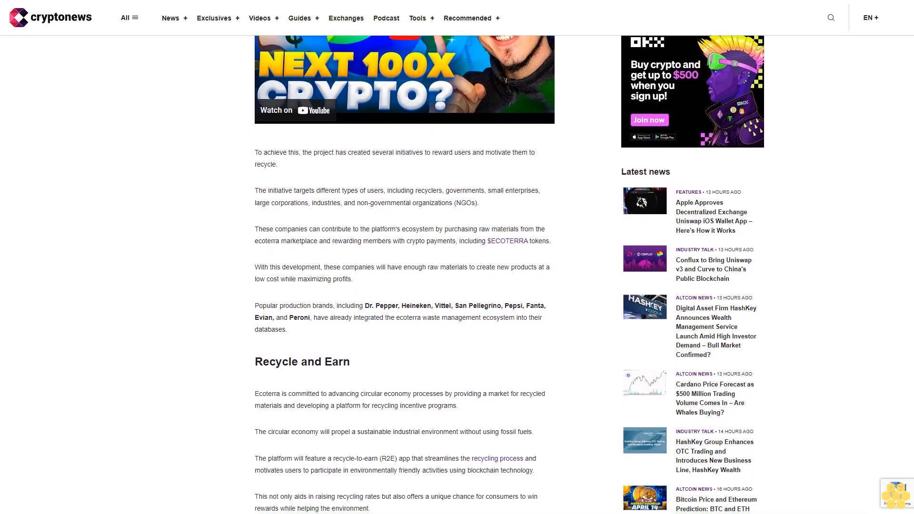
{"action": "scroll", "scroll_direction": "down", "scroll_amount": 3}
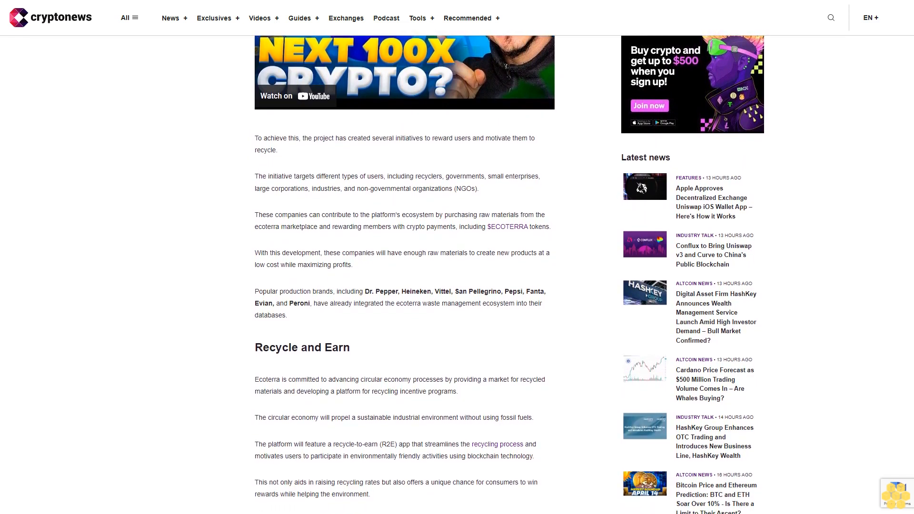
{"action": "scroll", "scroll_direction": "down", "scroll_amount": 3}
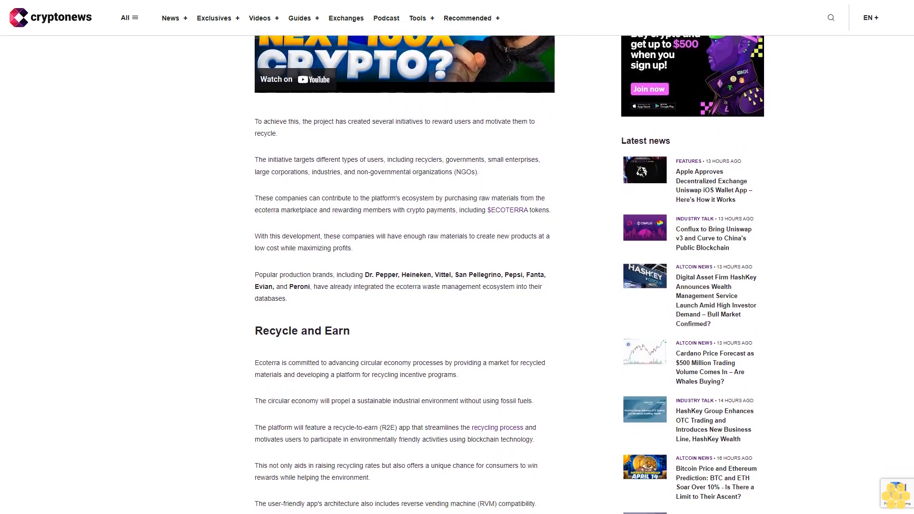
{"action": "scroll", "scroll_direction": "down", "scroll_amount": 3}
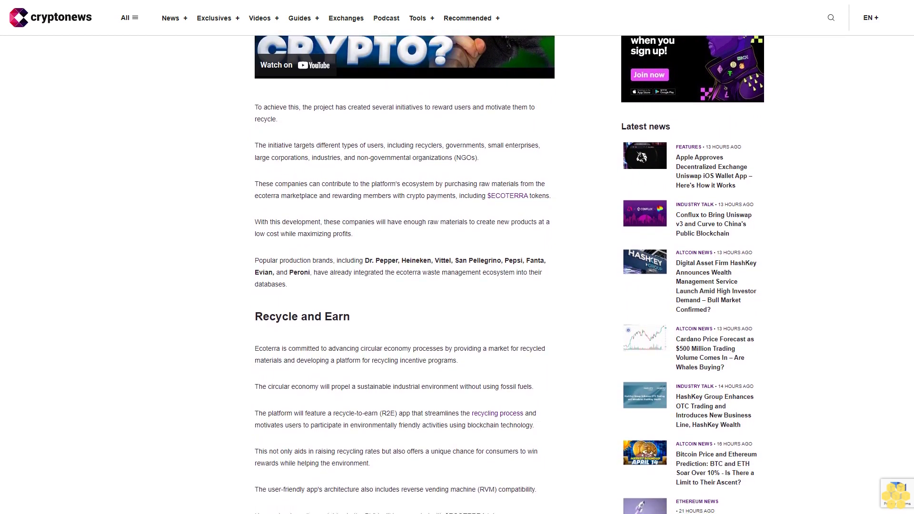
{"action": "scroll", "scroll_direction": "down", "scroll_amount": 3}
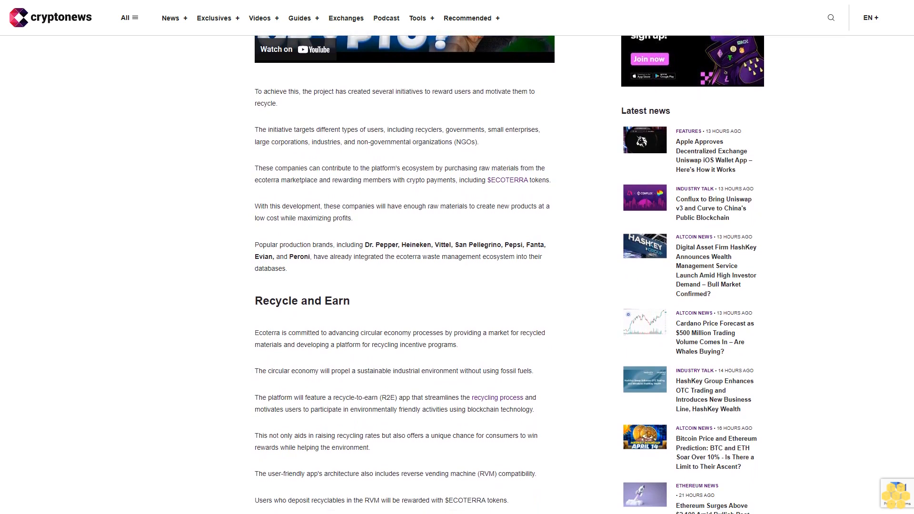
{"action": "scroll", "scroll_direction": "down", "scroll_amount": 3}
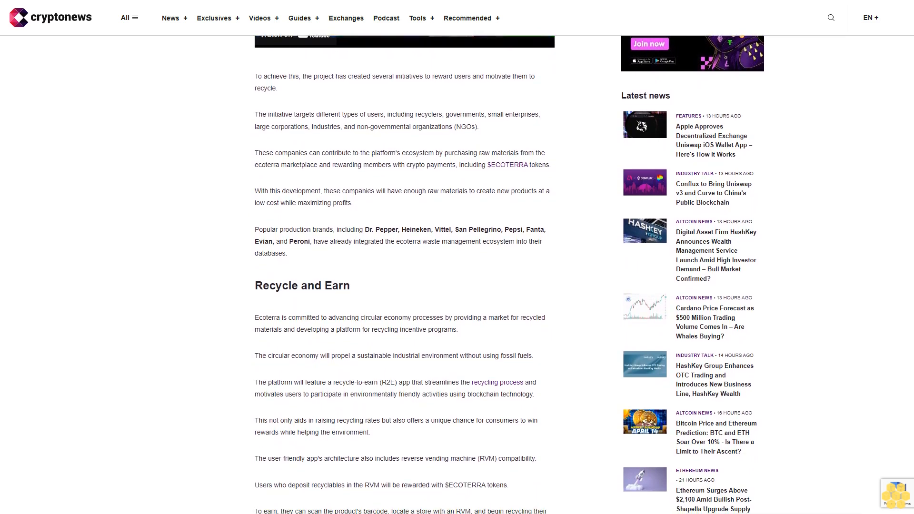
{"action": "scroll", "scroll_direction": "down", "scroll_amount": 3}
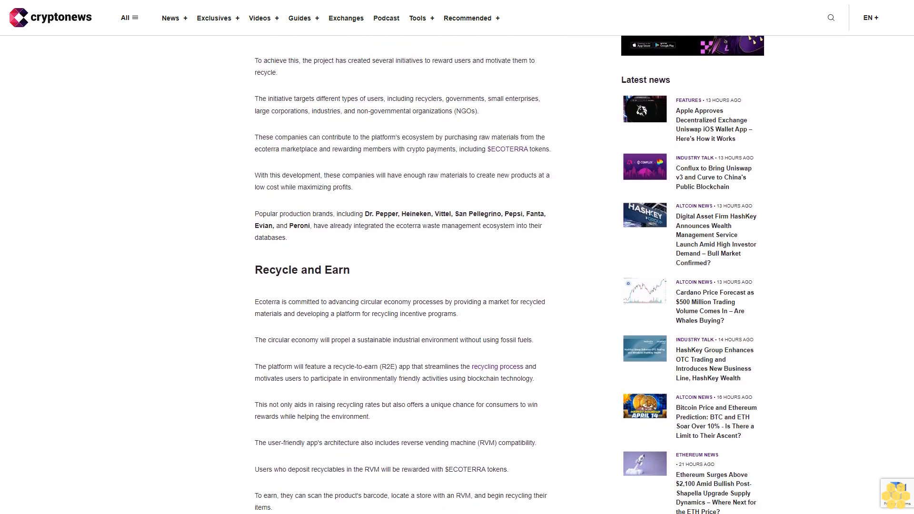
{"action": "scroll", "scroll_direction": "down", "scroll_amount": 3}
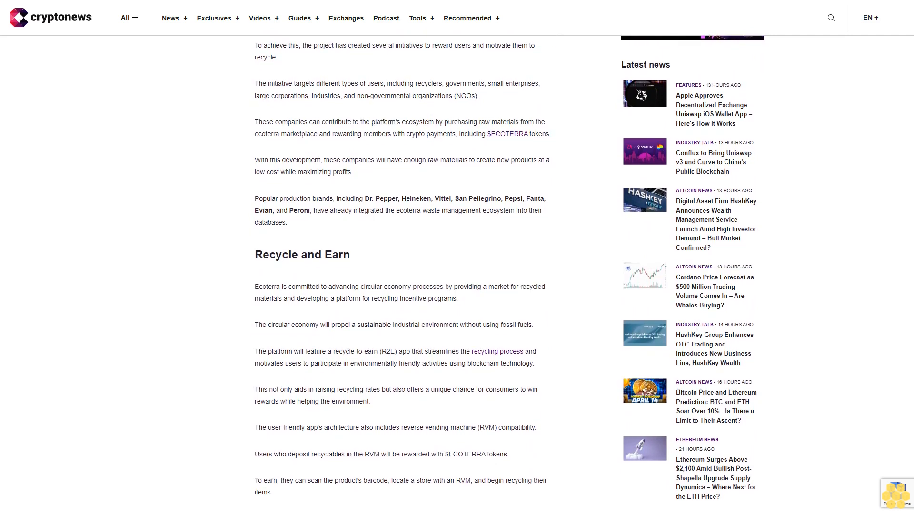
{"action": "scroll", "scroll_direction": "down", "scroll_amount": 3}
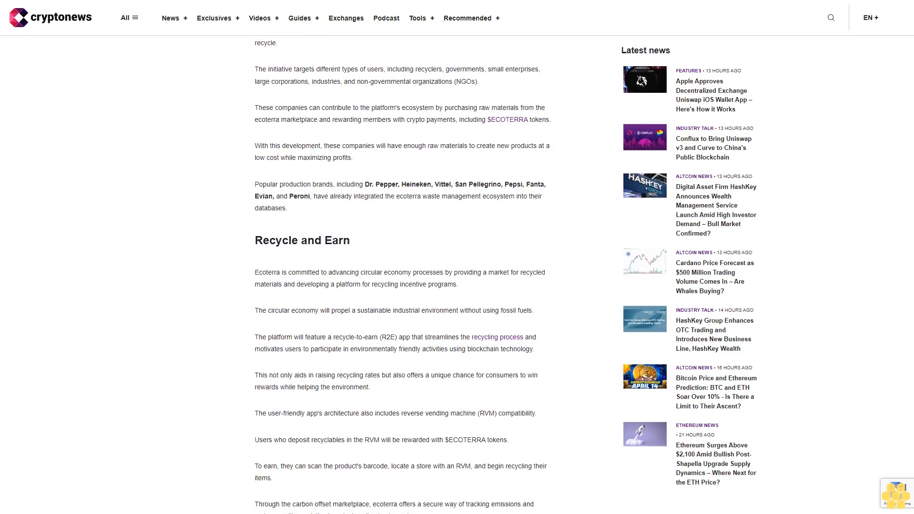
{"action": "scroll", "scroll_direction": "down", "scroll_amount": 3}
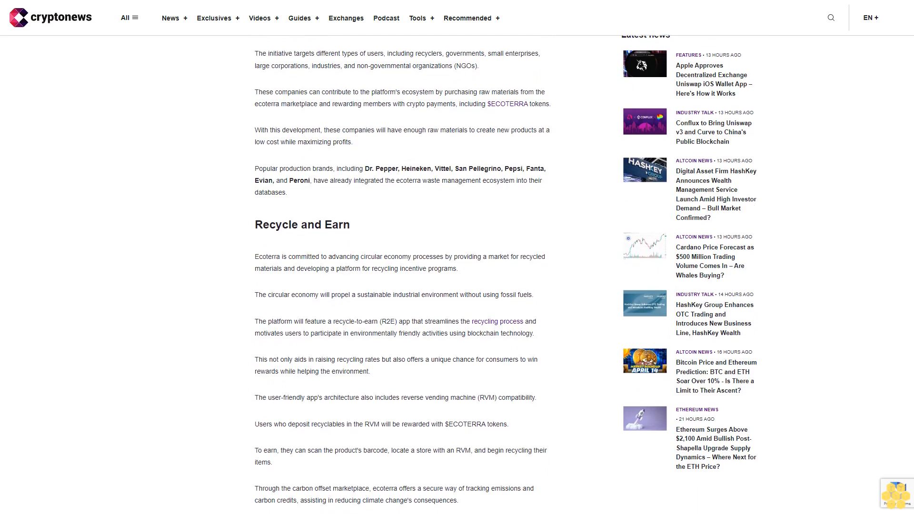
{"action": "scroll", "scroll_direction": "down", "scroll_amount": 3}
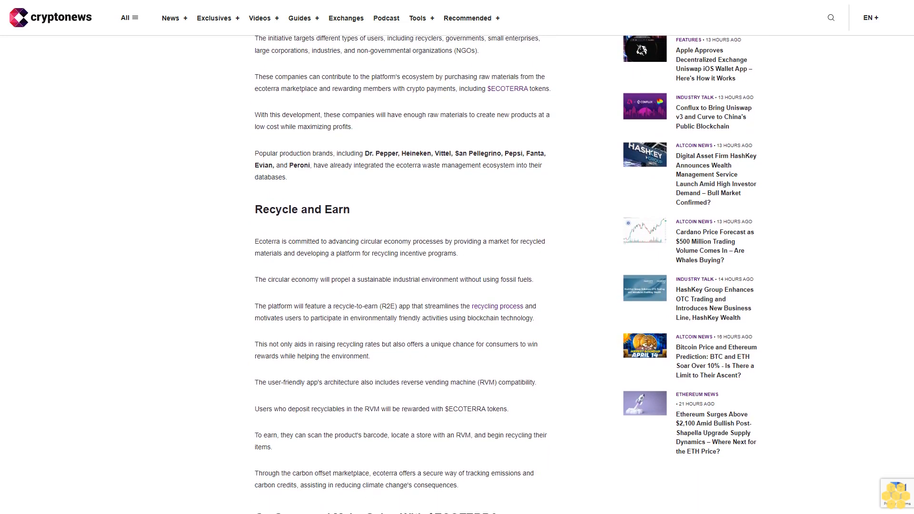
{"action": "scroll", "scroll_direction": "down", "scroll_amount": 3}
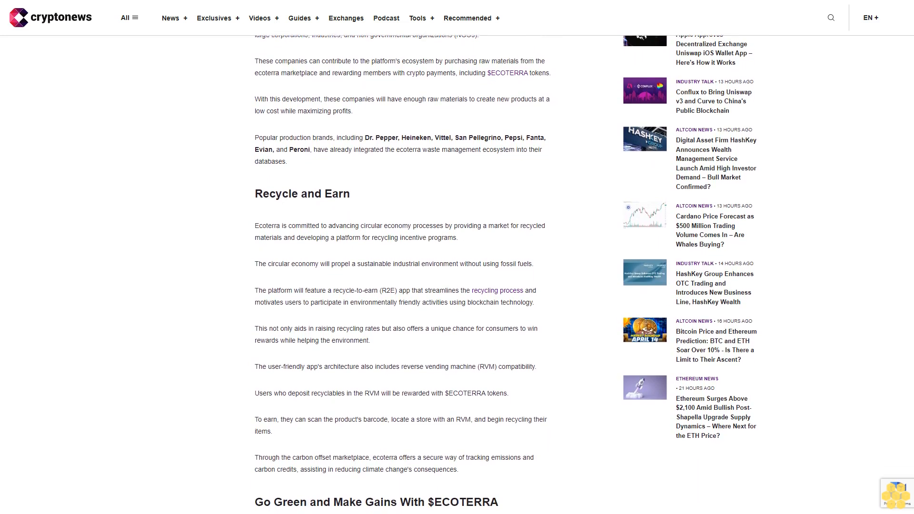
{"action": "scroll", "scroll_direction": "down", "scroll_amount": 3}
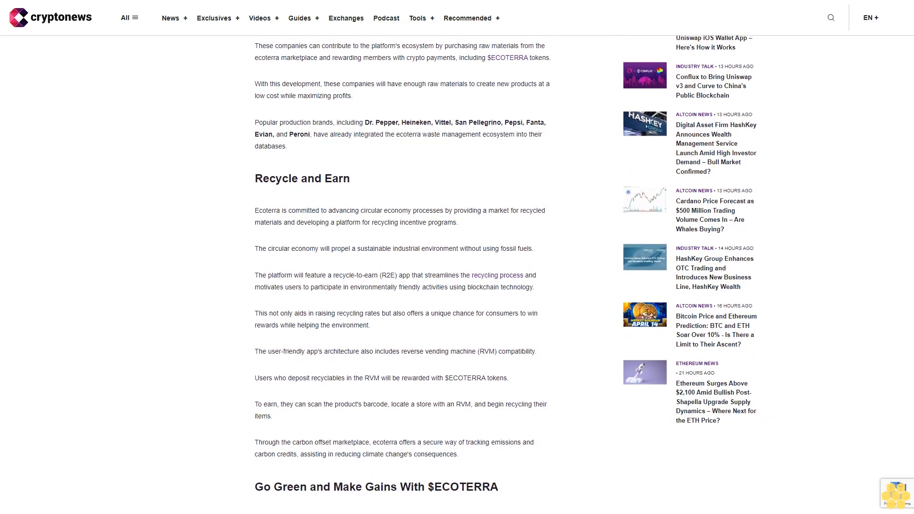
{"action": "scroll", "scroll_direction": "down", "scroll_amount": 3}
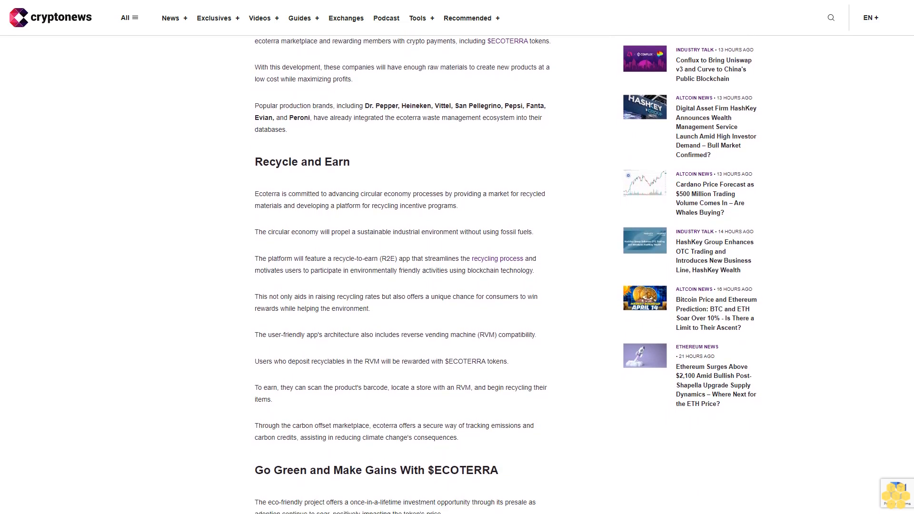
{"action": "scroll", "scroll_direction": "down", "scroll_amount": 3}
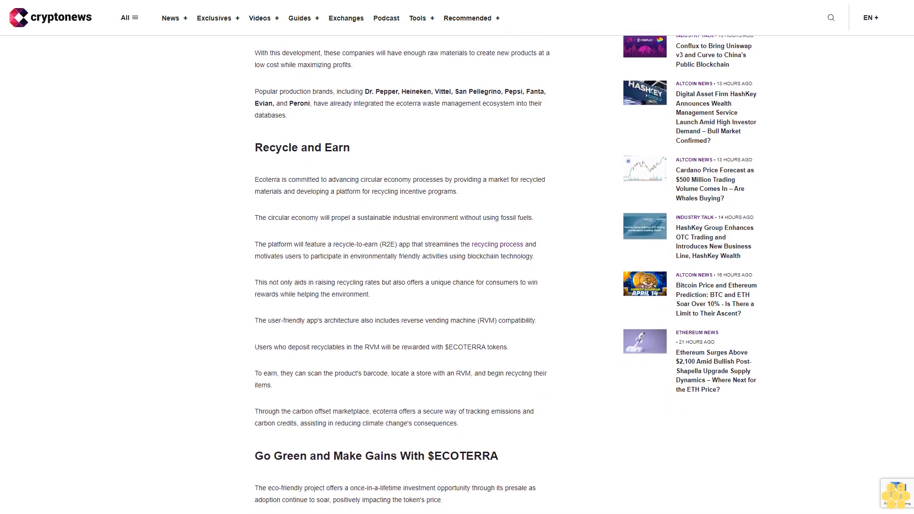
{"action": "scroll", "scroll_direction": "down", "scroll_amount": 3}
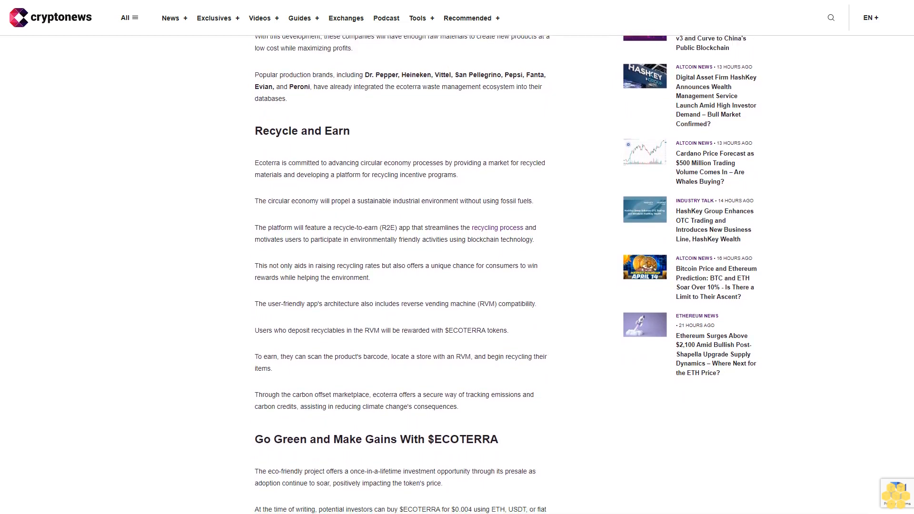
{"action": "scroll", "scroll_direction": "down", "scroll_amount": 3}
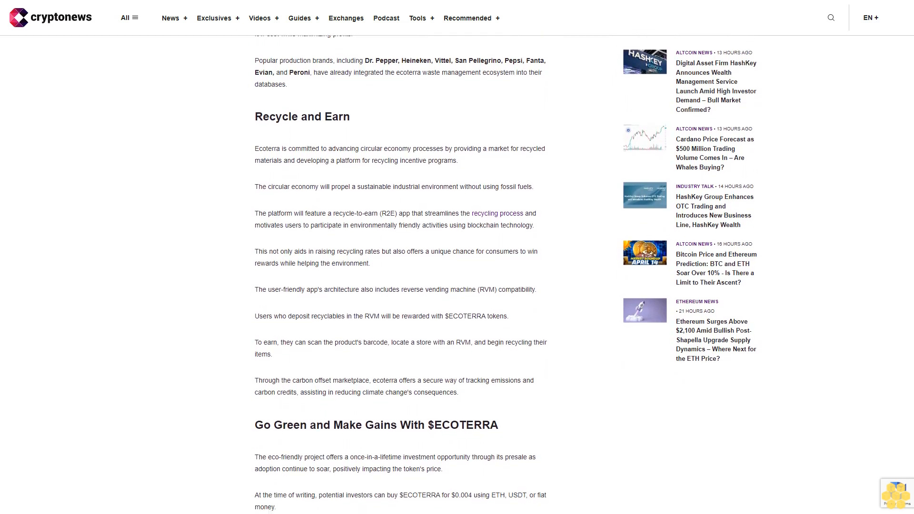
{"action": "scroll", "scroll_direction": "down", "scroll_amount": 3}
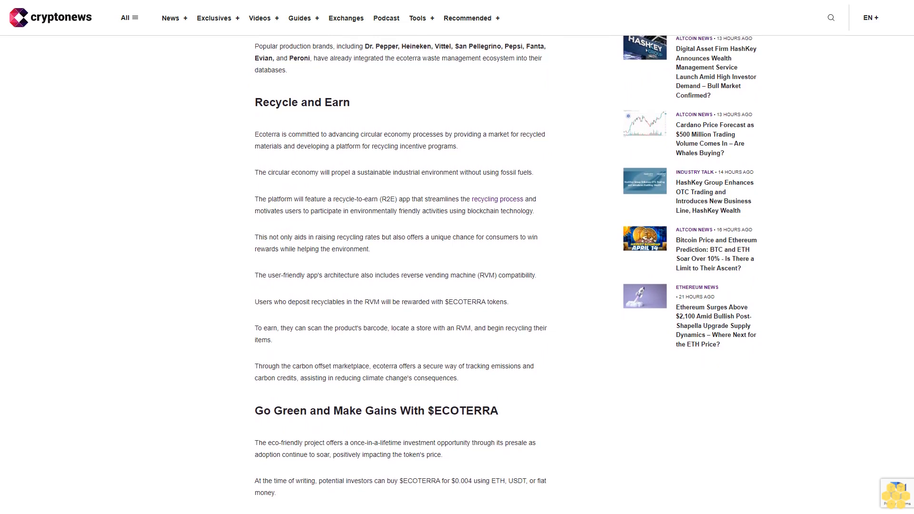
{"action": "scroll", "scroll_direction": "down", "scroll_amount": 3}
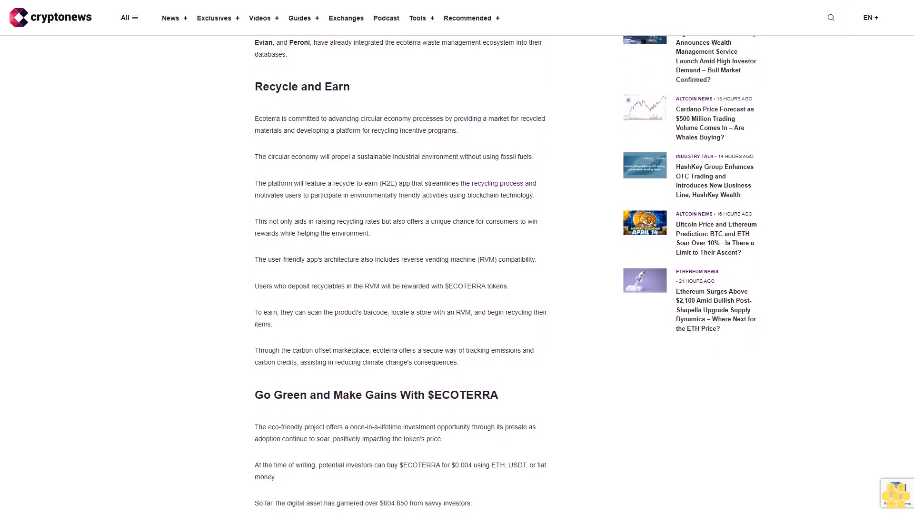
{"action": "scroll", "scroll_direction": "down", "scroll_amount": 3}
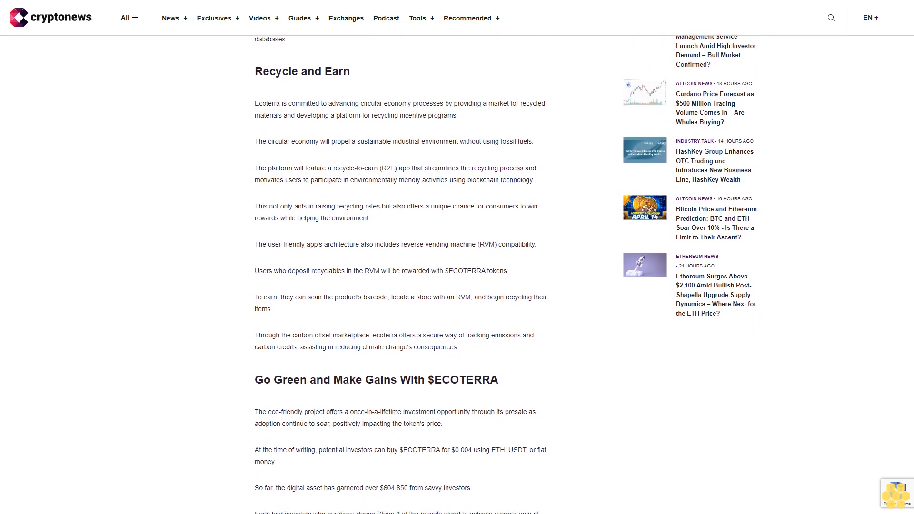
{"action": "scroll", "scroll_direction": "down", "scroll_amount": 3}
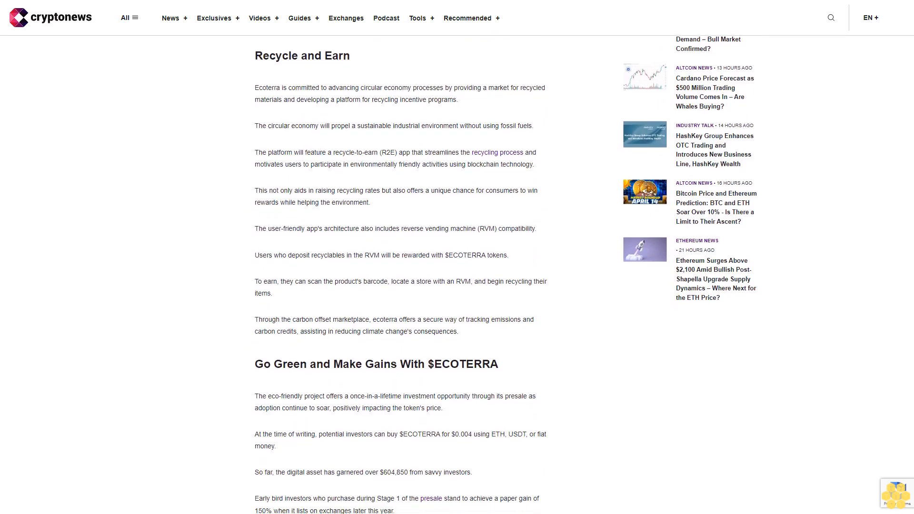
{"action": "scroll", "scroll_direction": "down", "scroll_amount": 3}
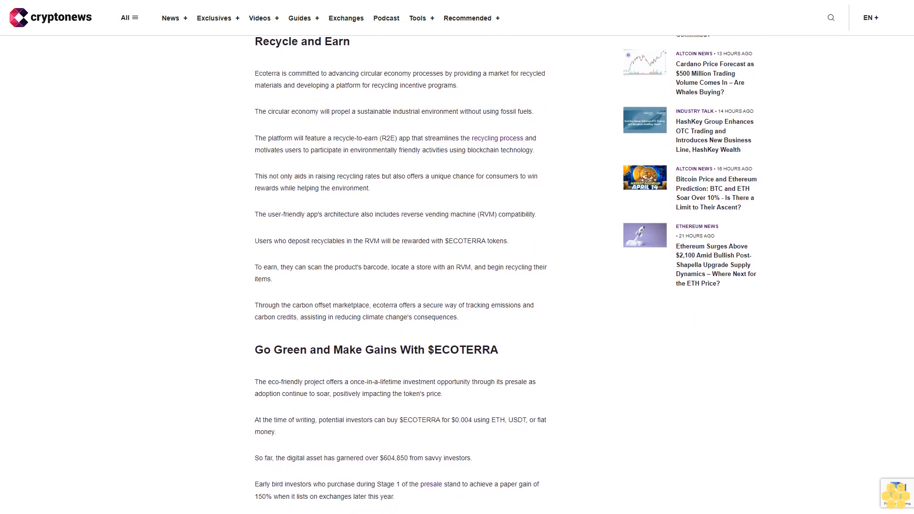
{"action": "scroll", "scroll_direction": "down", "scroll_amount": 3}
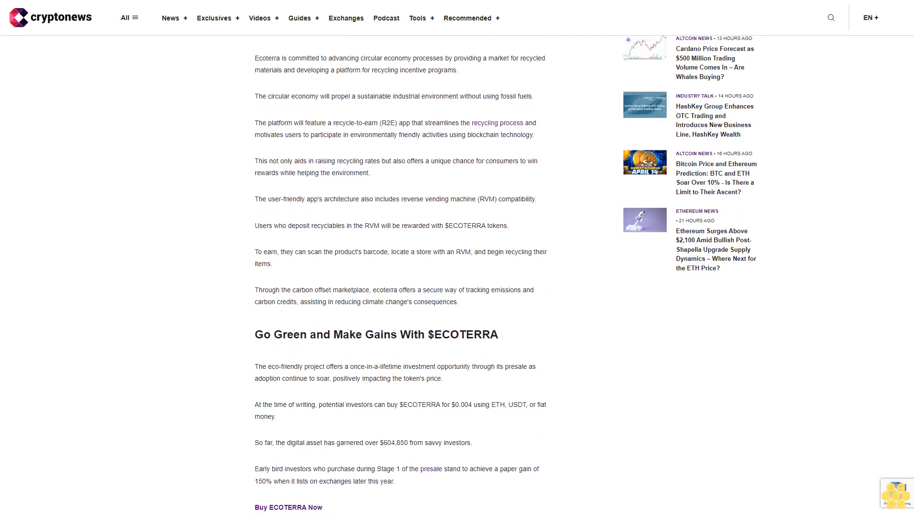
{"action": "scroll", "scroll_direction": "down", "scroll_amount": 3}
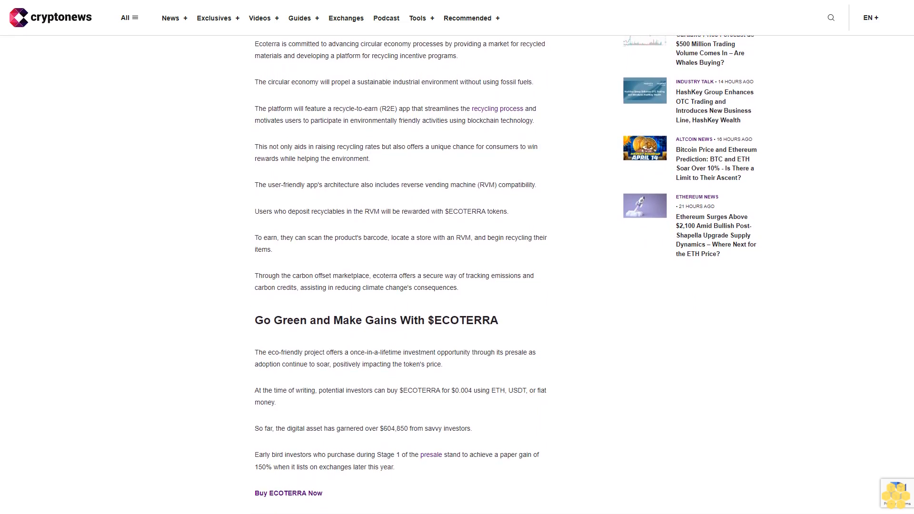
{"action": "scroll", "scroll_direction": "down", "scroll_amount": 3}
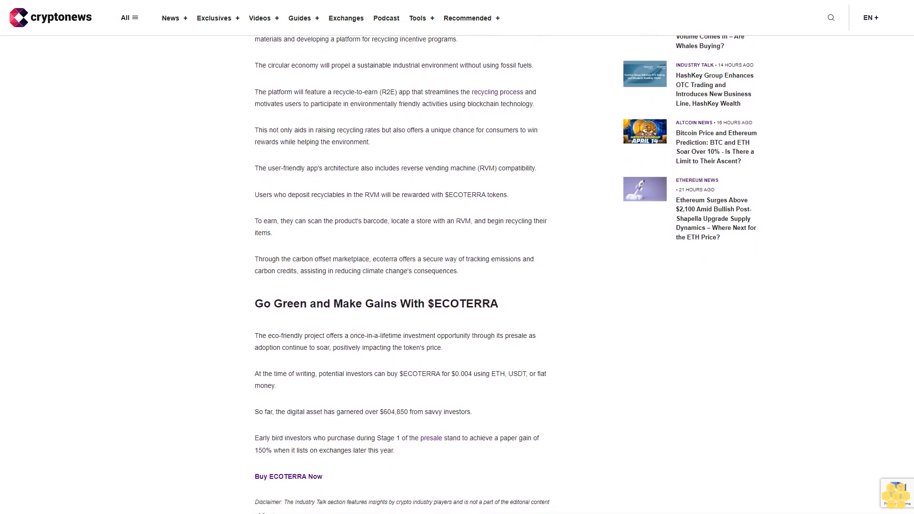
{"action": "scroll", "scroll_direction": "down", "scroll_amount": 3}
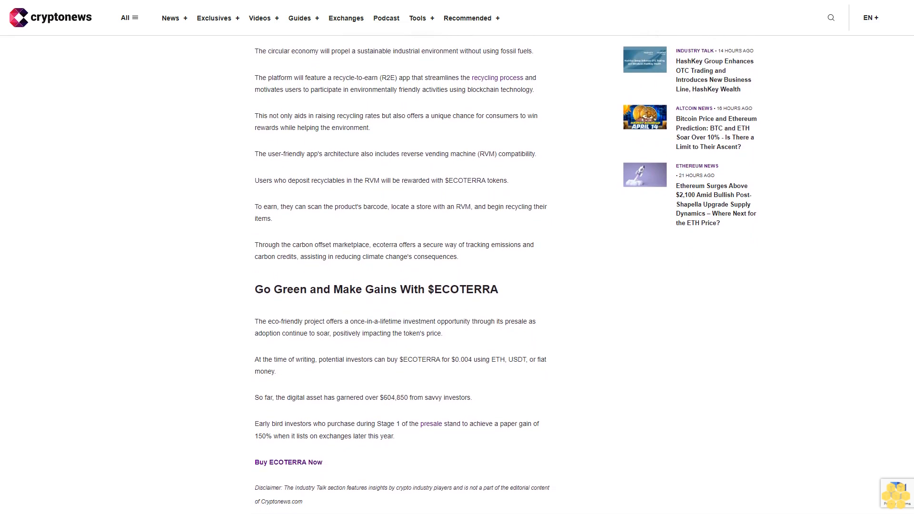
{"action": "scroll", "scroll_direction": "down", "scroll_amount": 3}
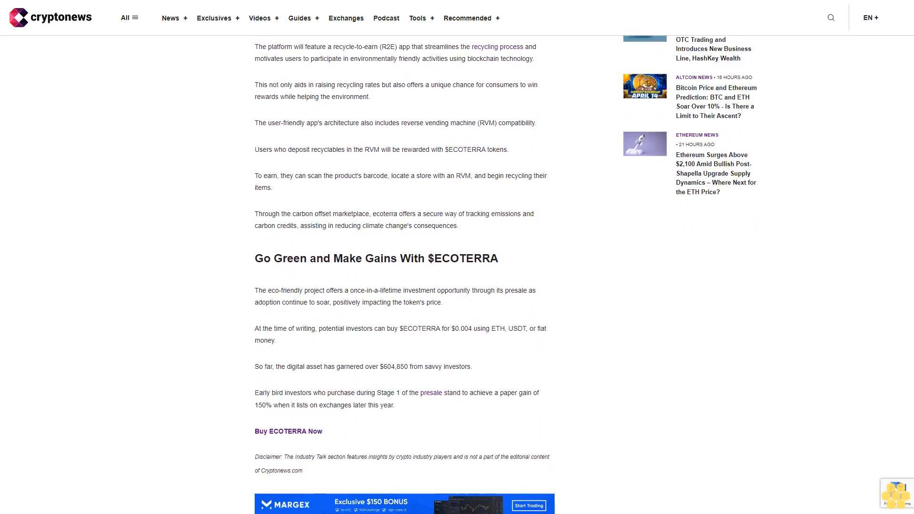
{"action": "scroll", "scroll_direction": "down", "scroll_amount": 3}
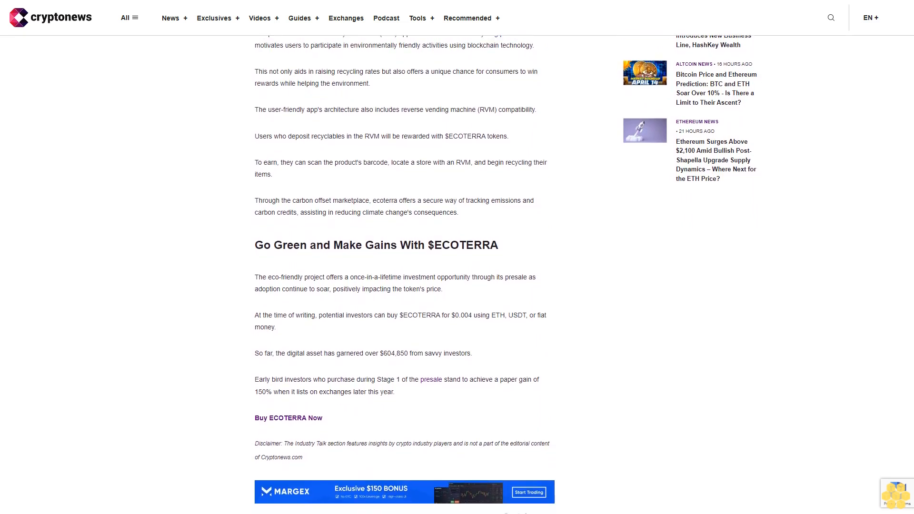